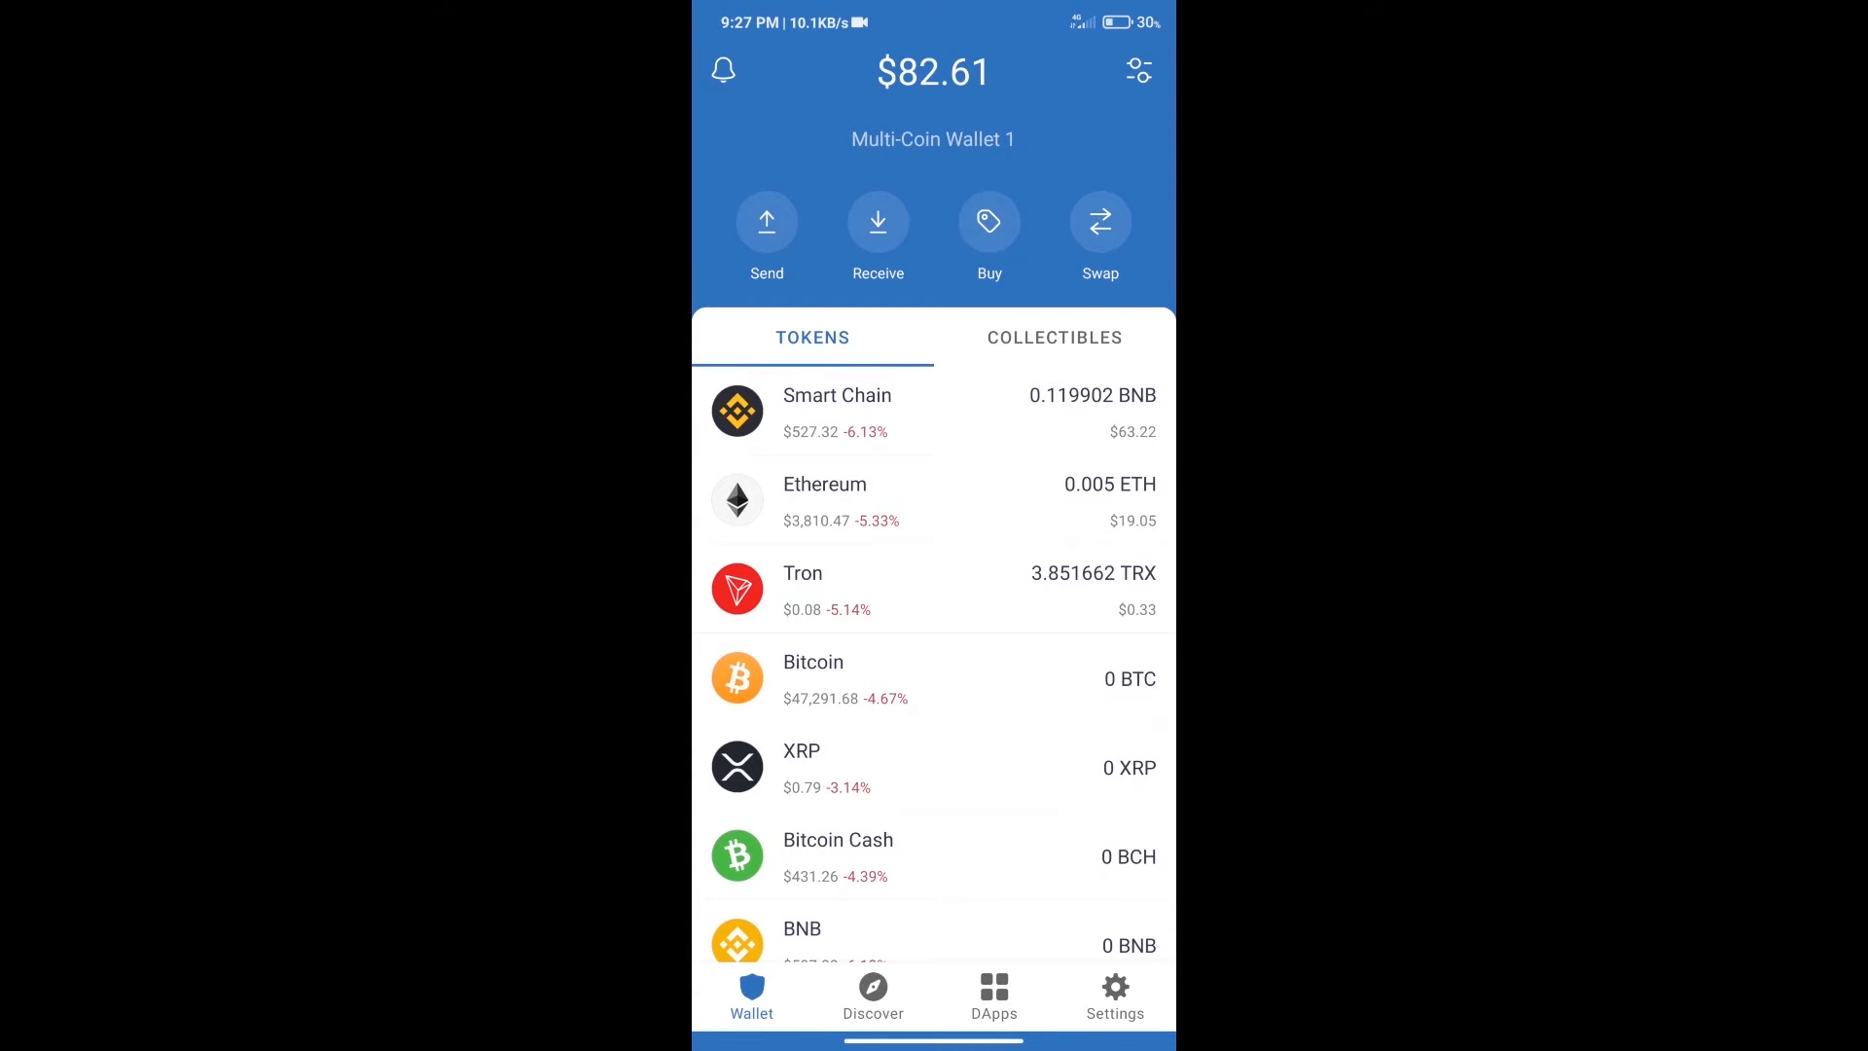
Search for BNB and begin entering an amount to buy
left_click(988, 222)
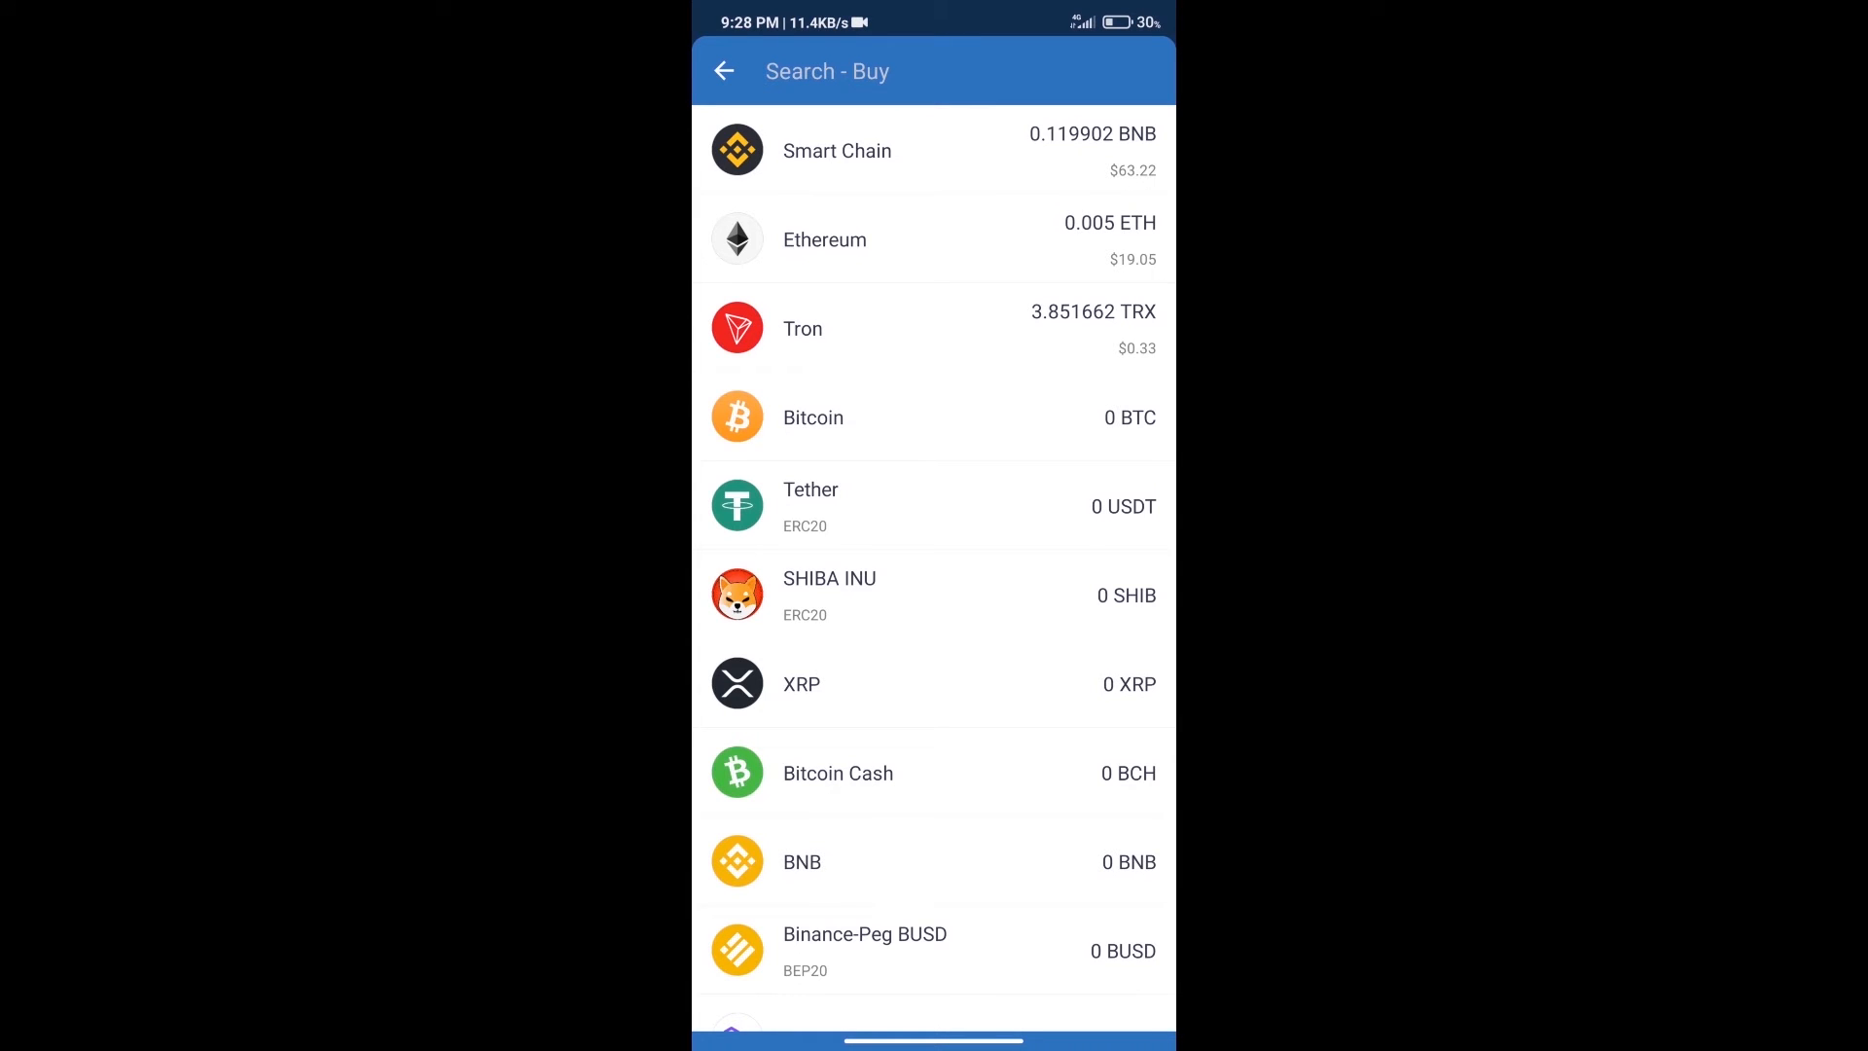
type("bn")
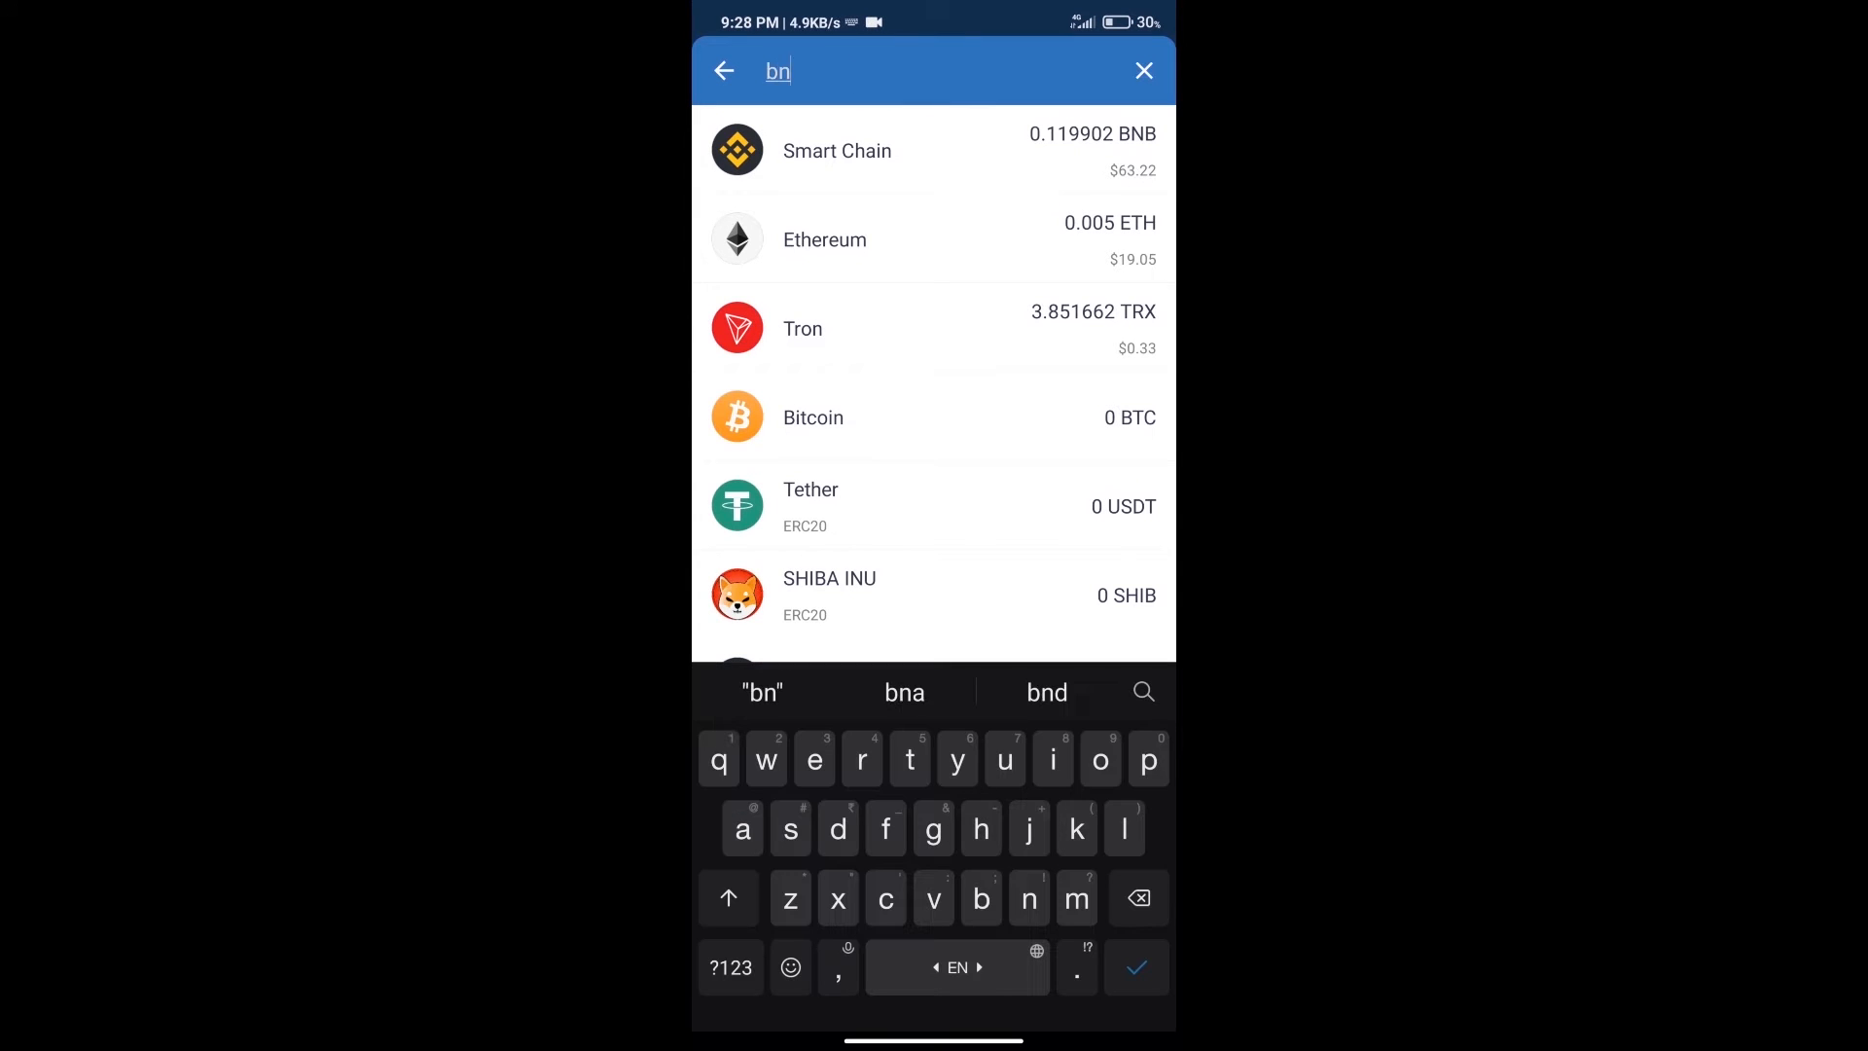
type("b")
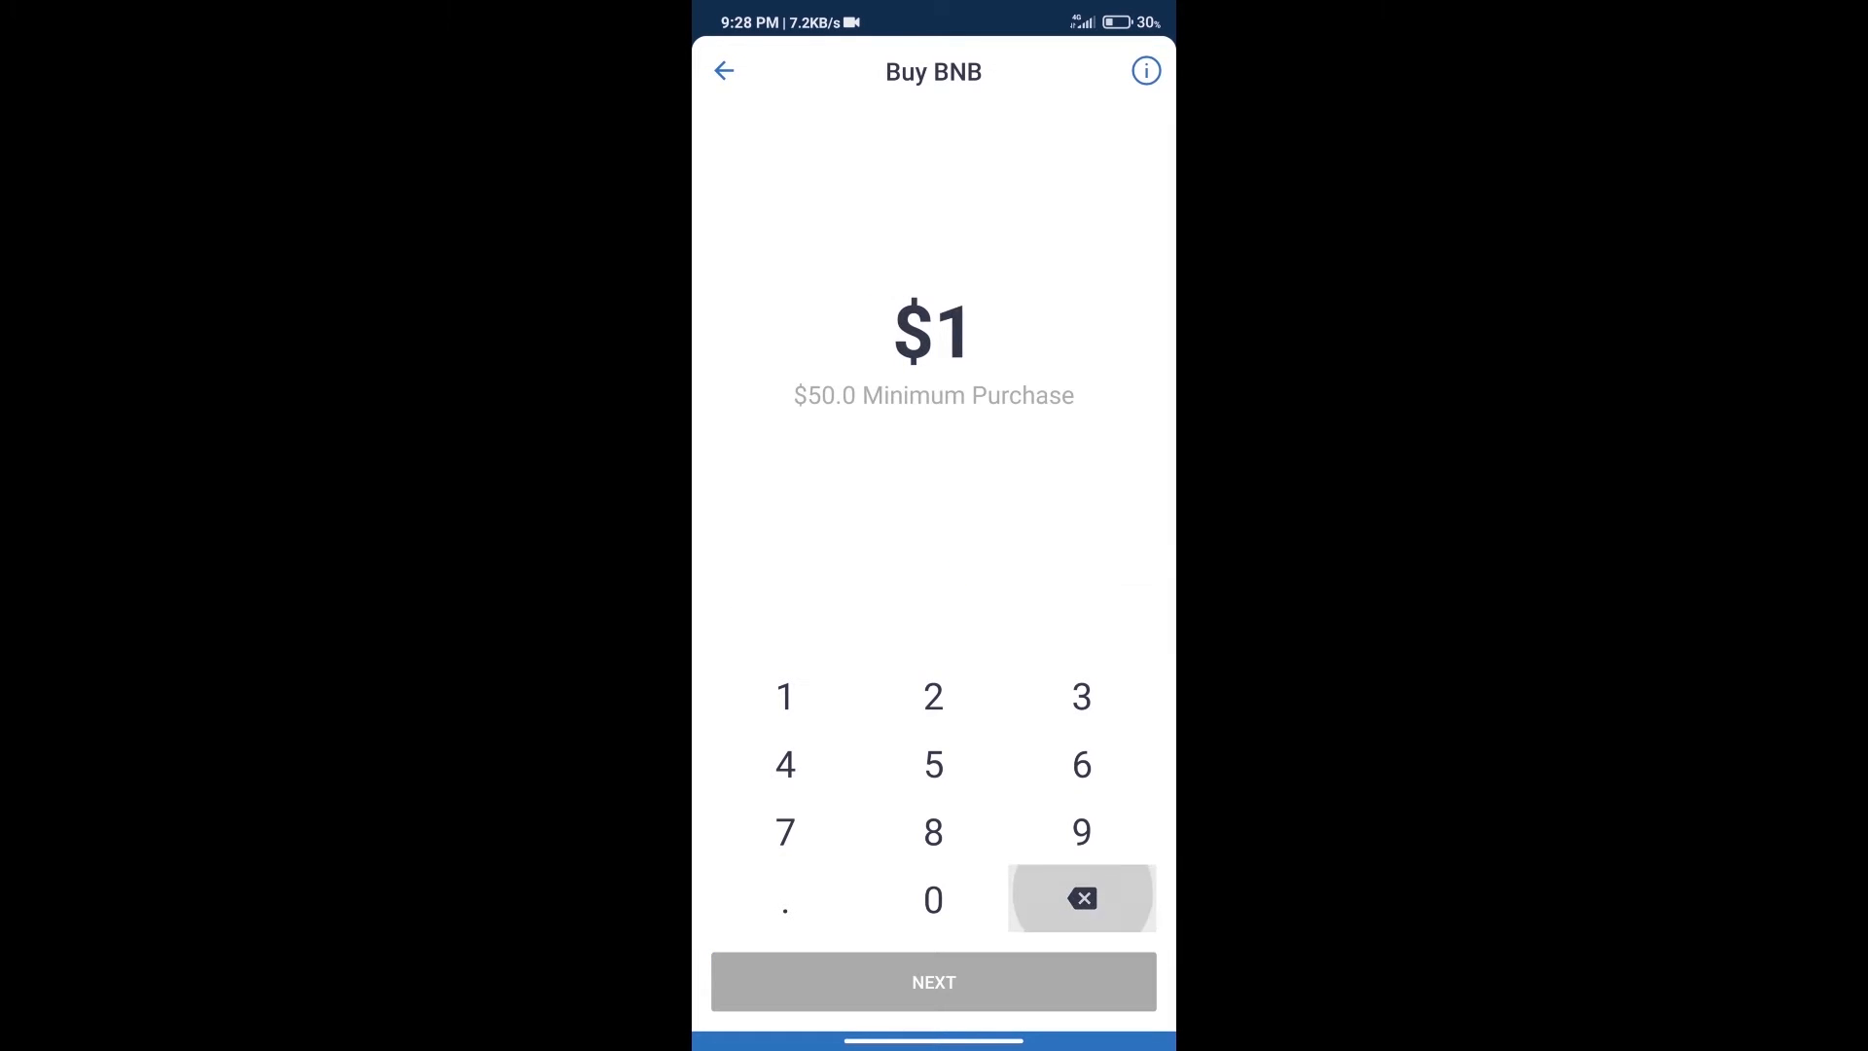
left_click(933, 899)
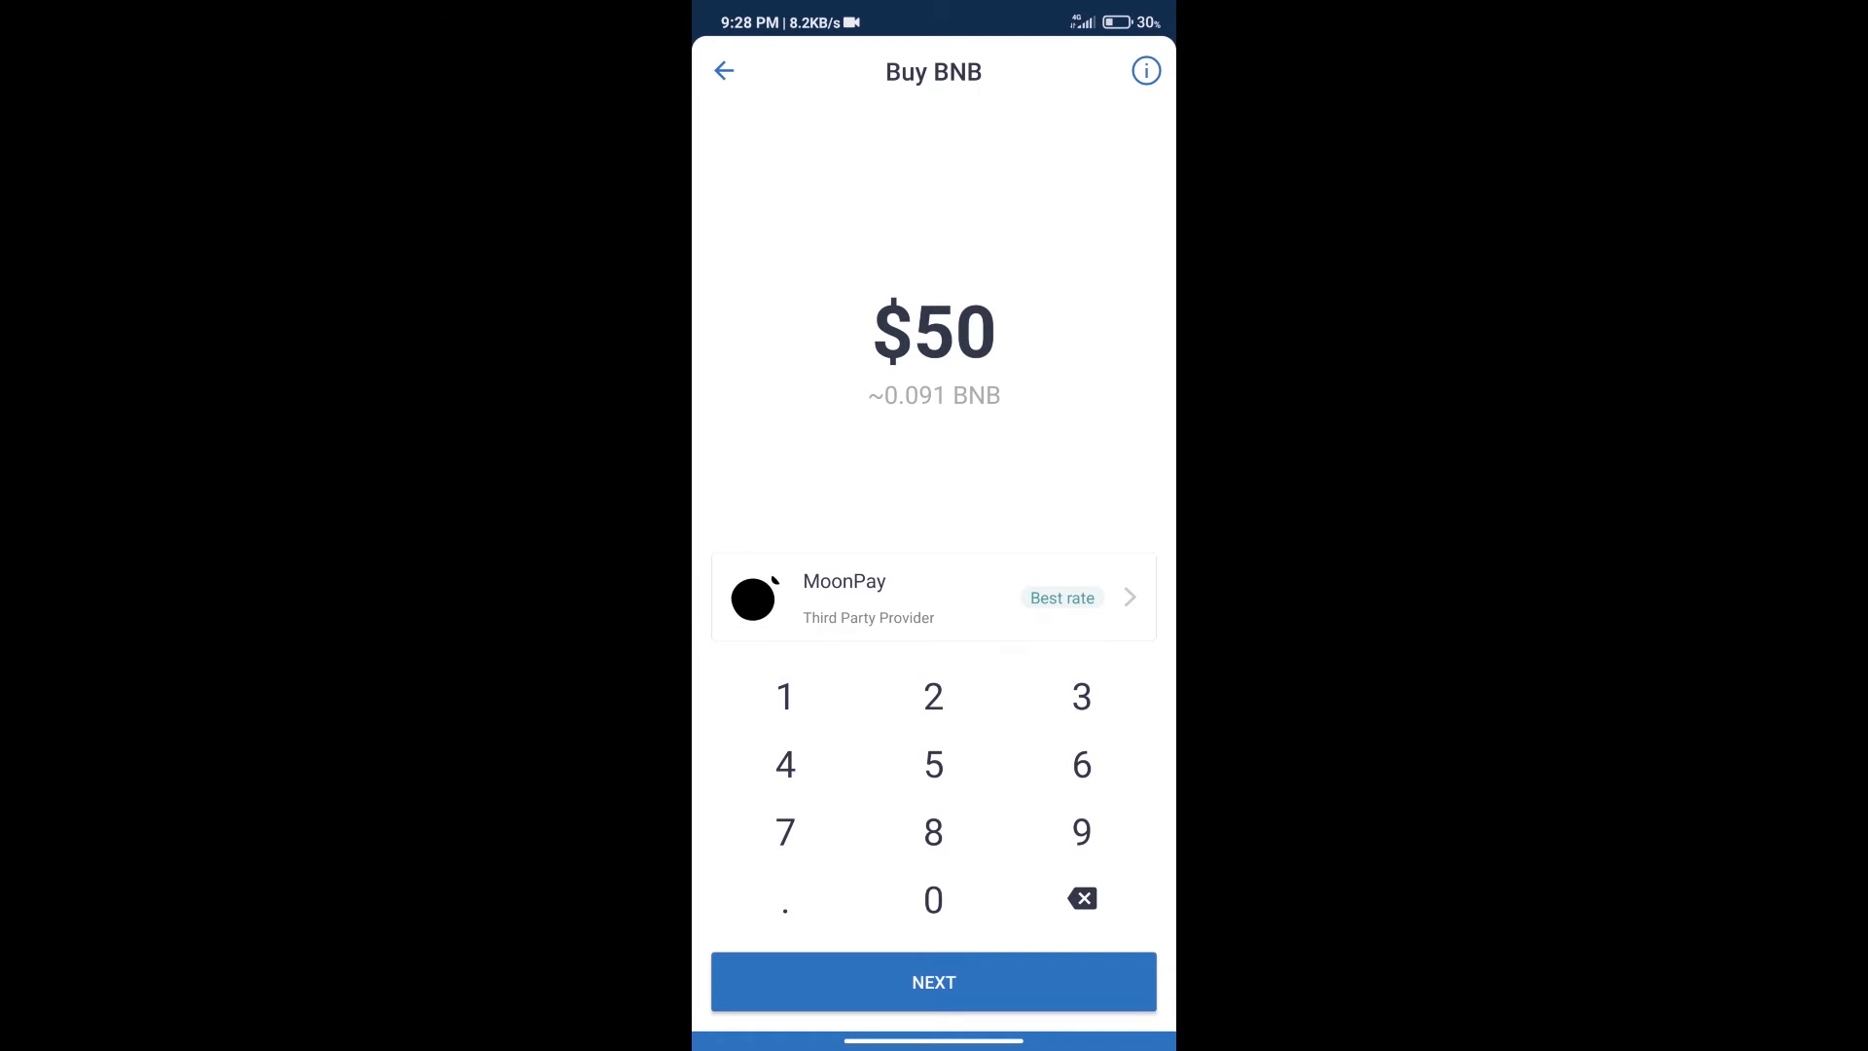
Abandon the BNB purchase and launch PancakeSwap from the DApps directory
left_click(723, 71)
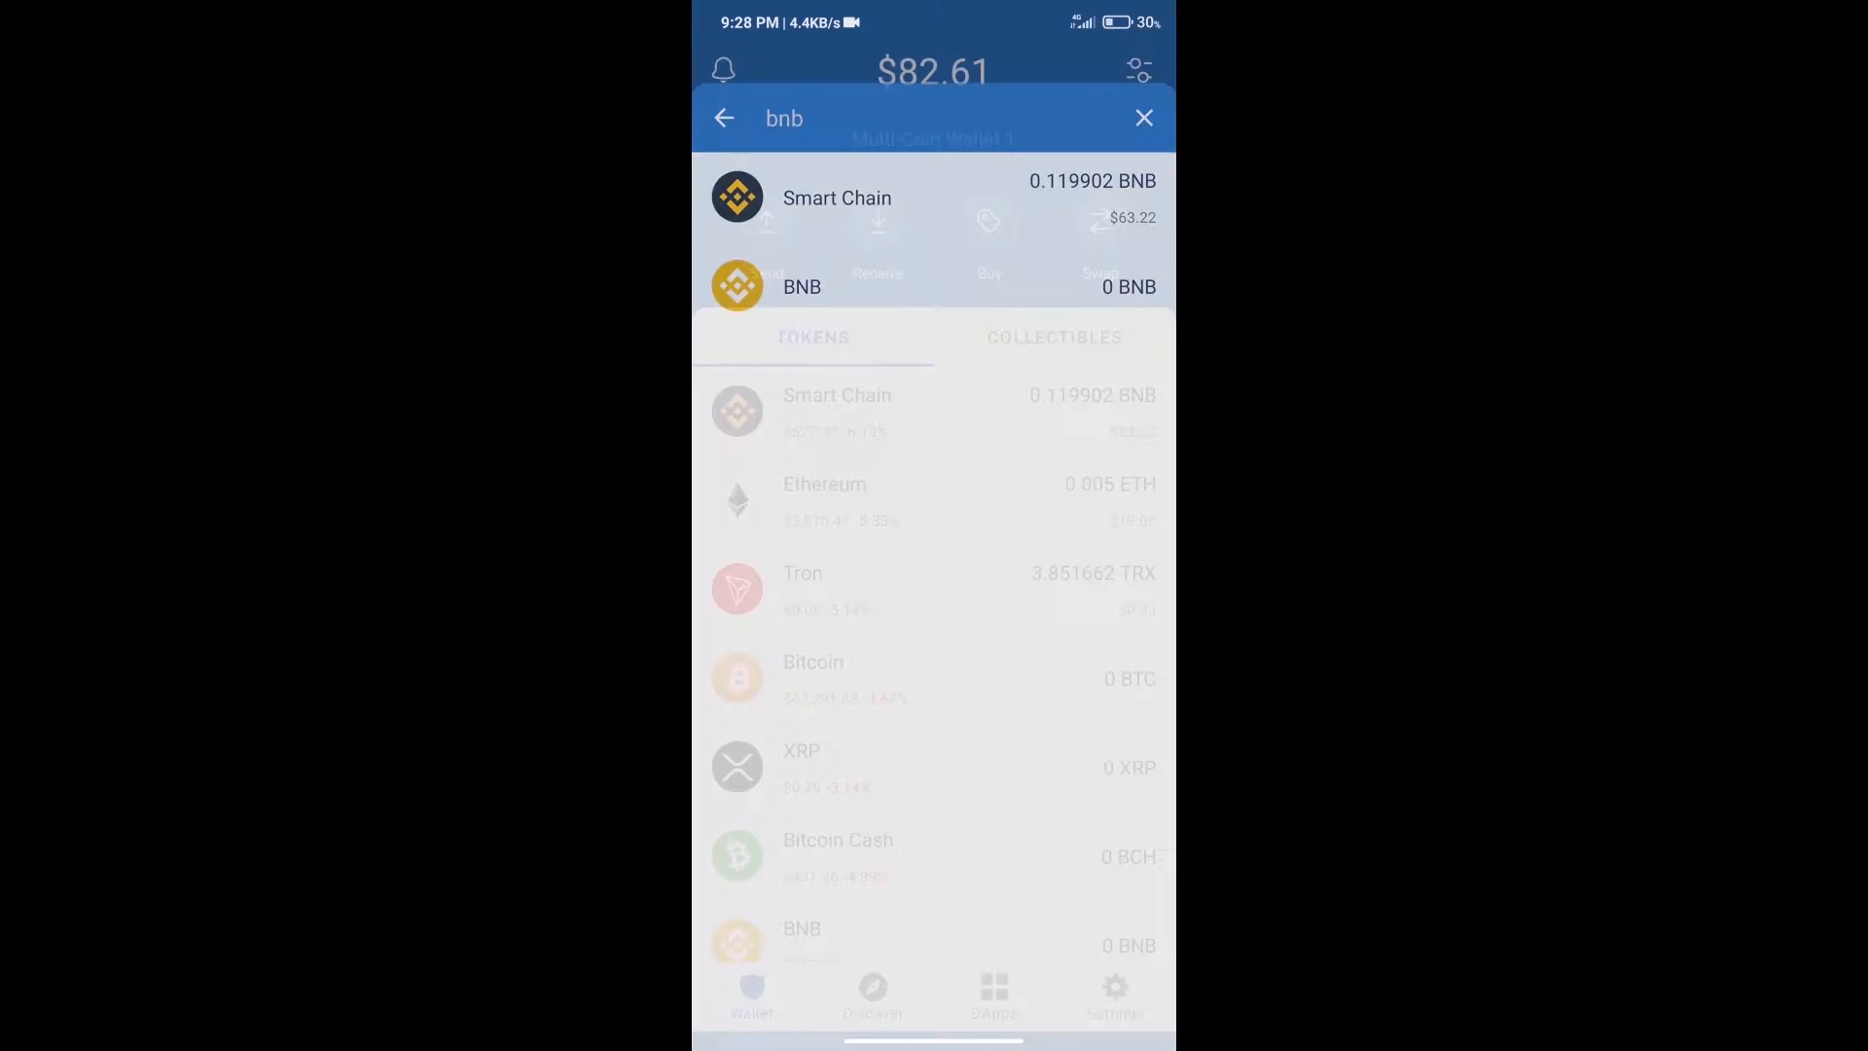
left_click(1142, 118)
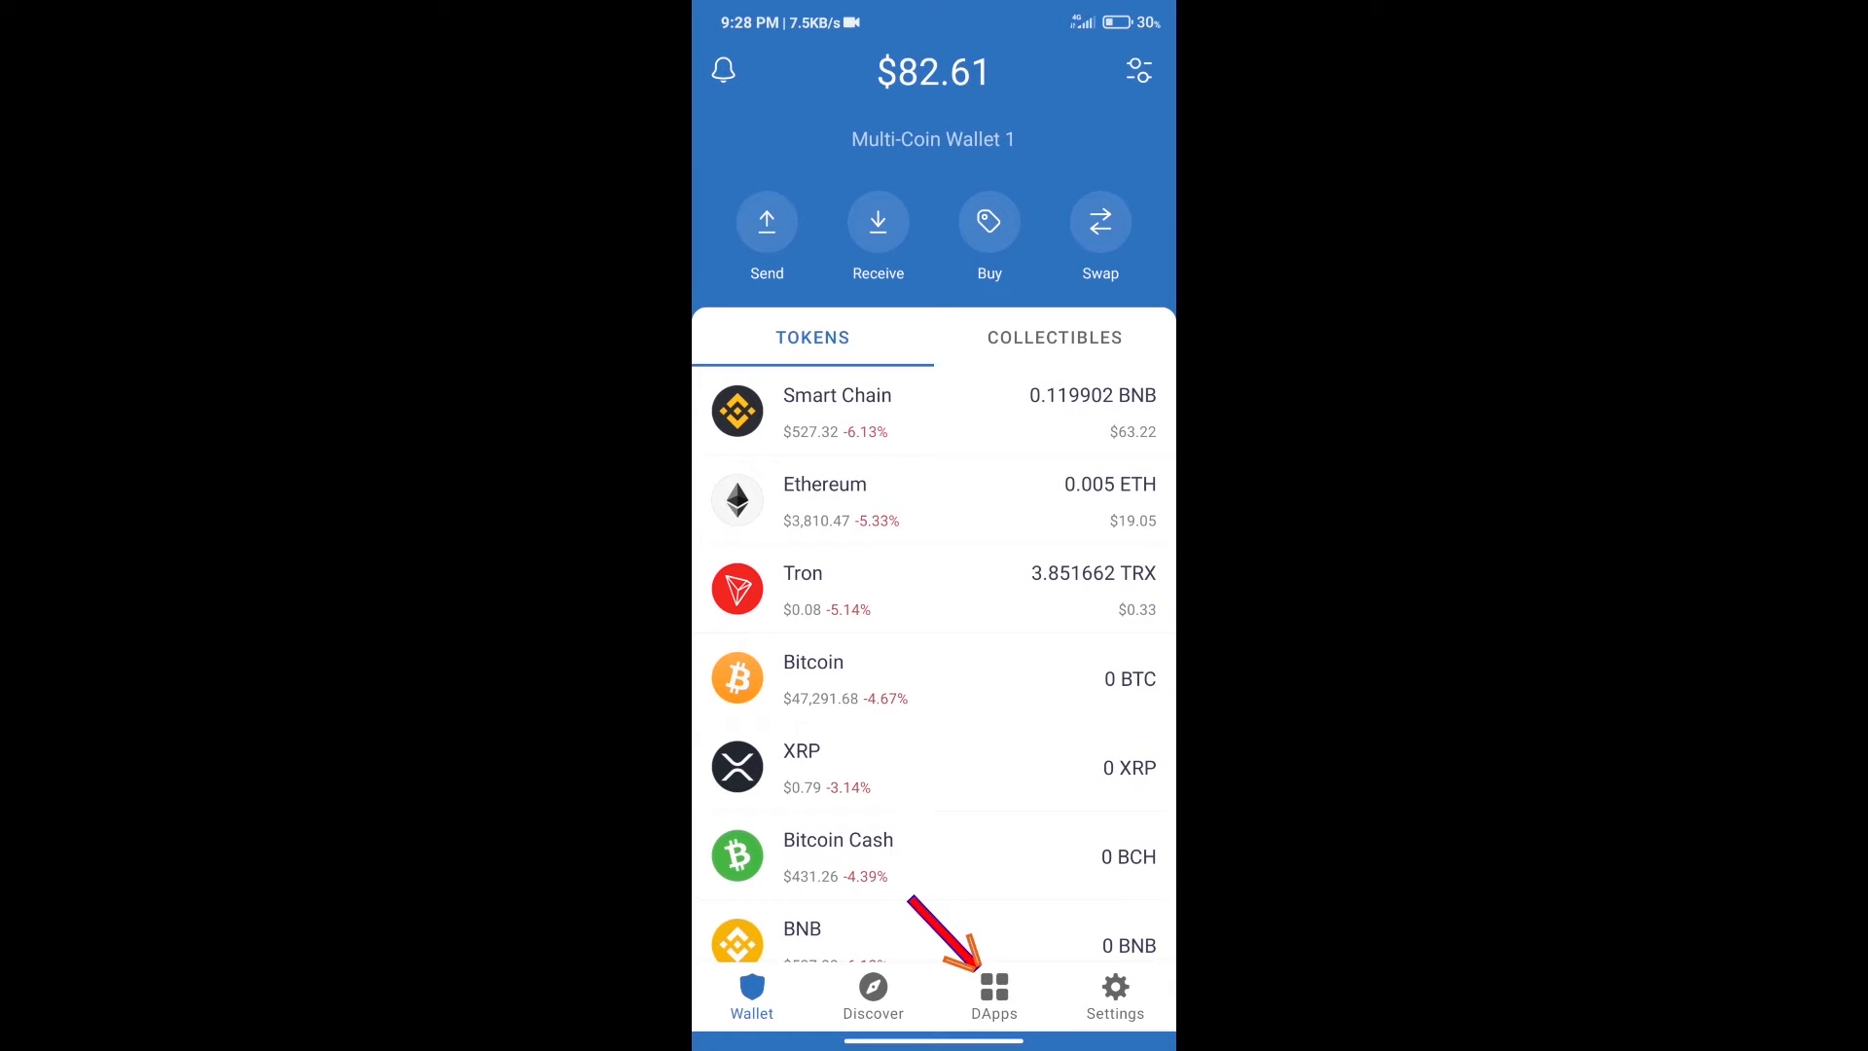
left_click(993, 994)
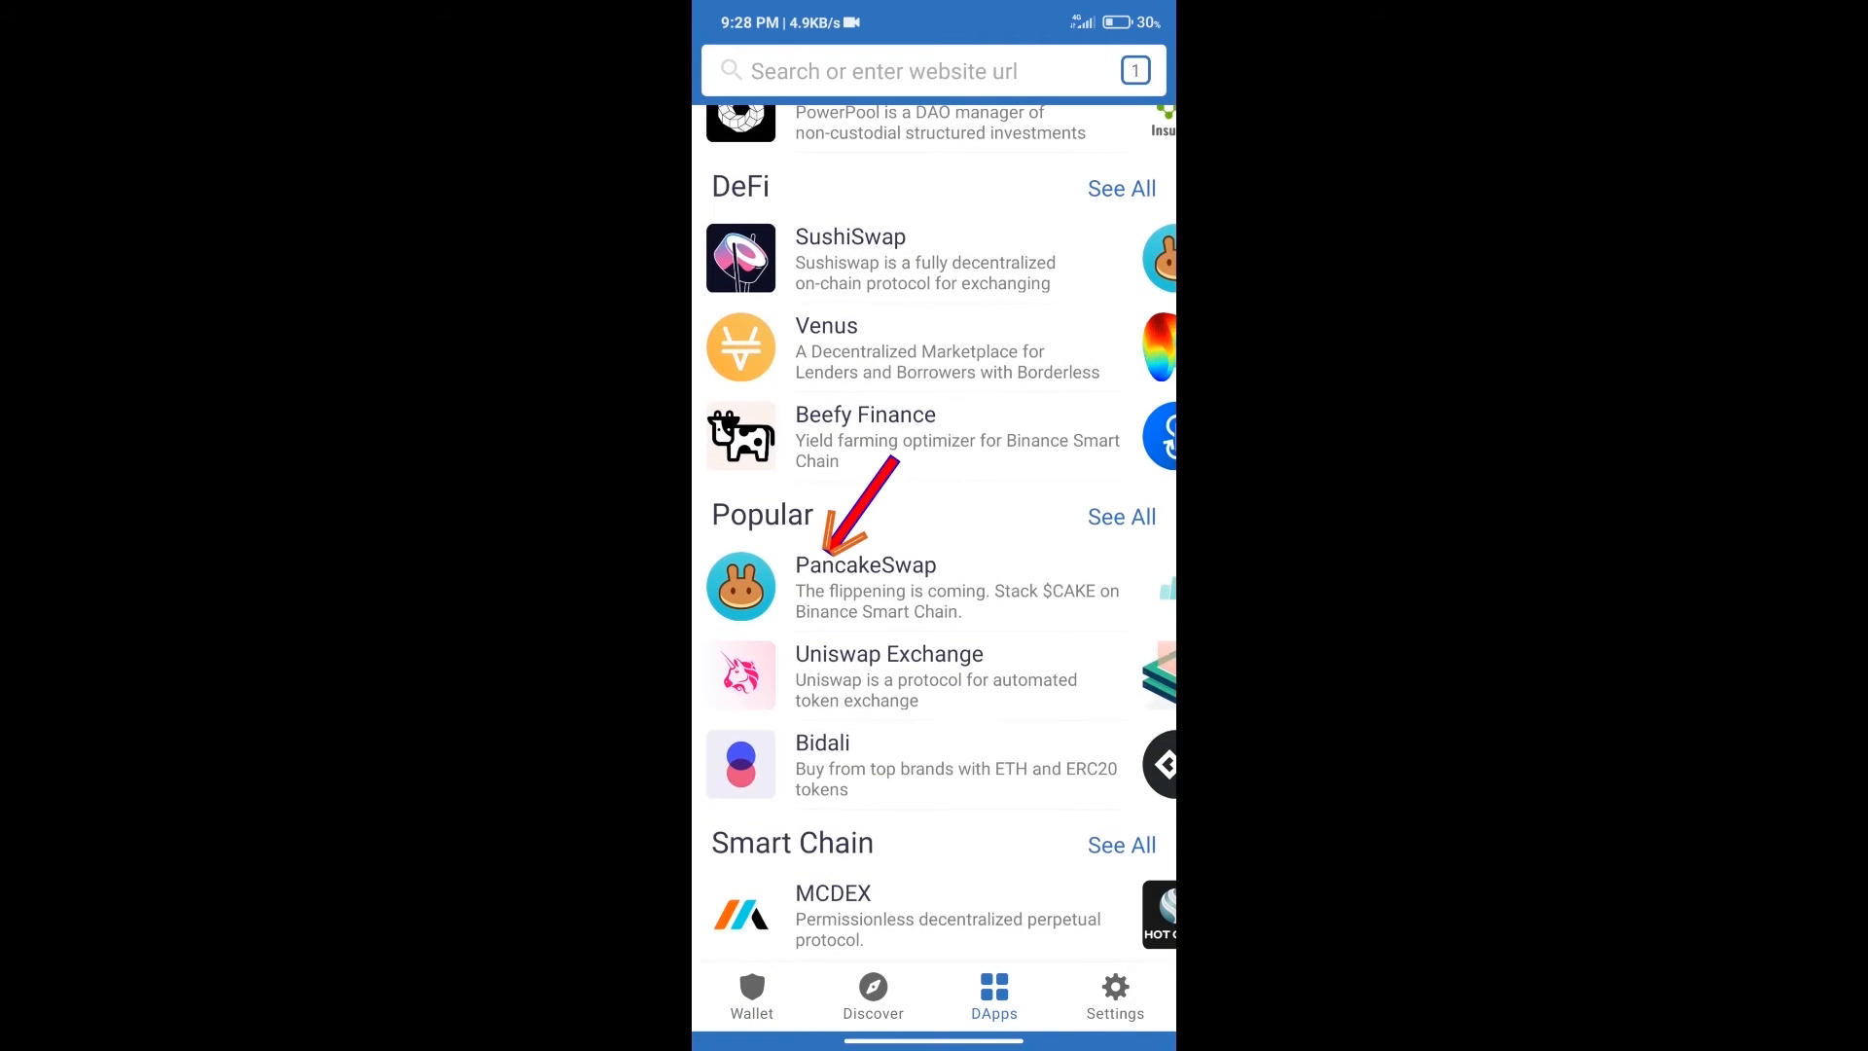
left_click(866, 583)
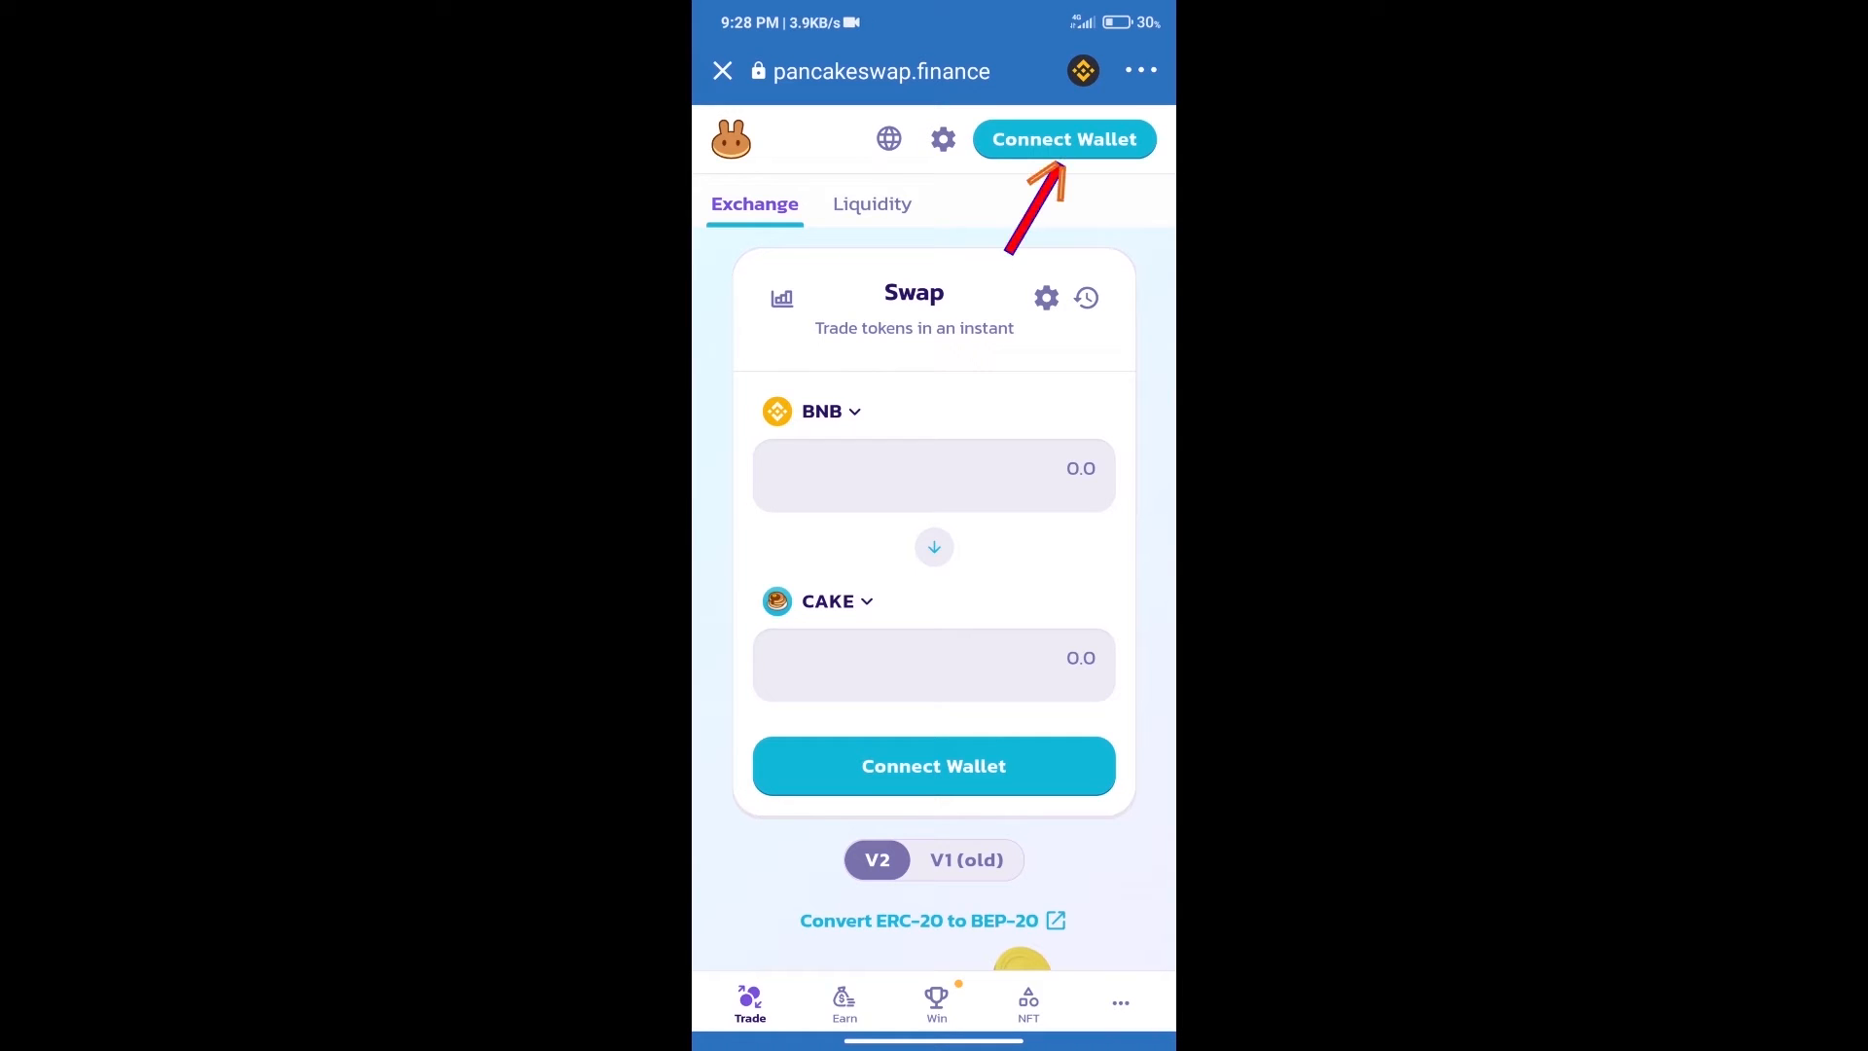
Connect Trust Wallet to PancakeSwap and copy the Wiki Cat contract address from CoinGecko
left_click(1061, 138)
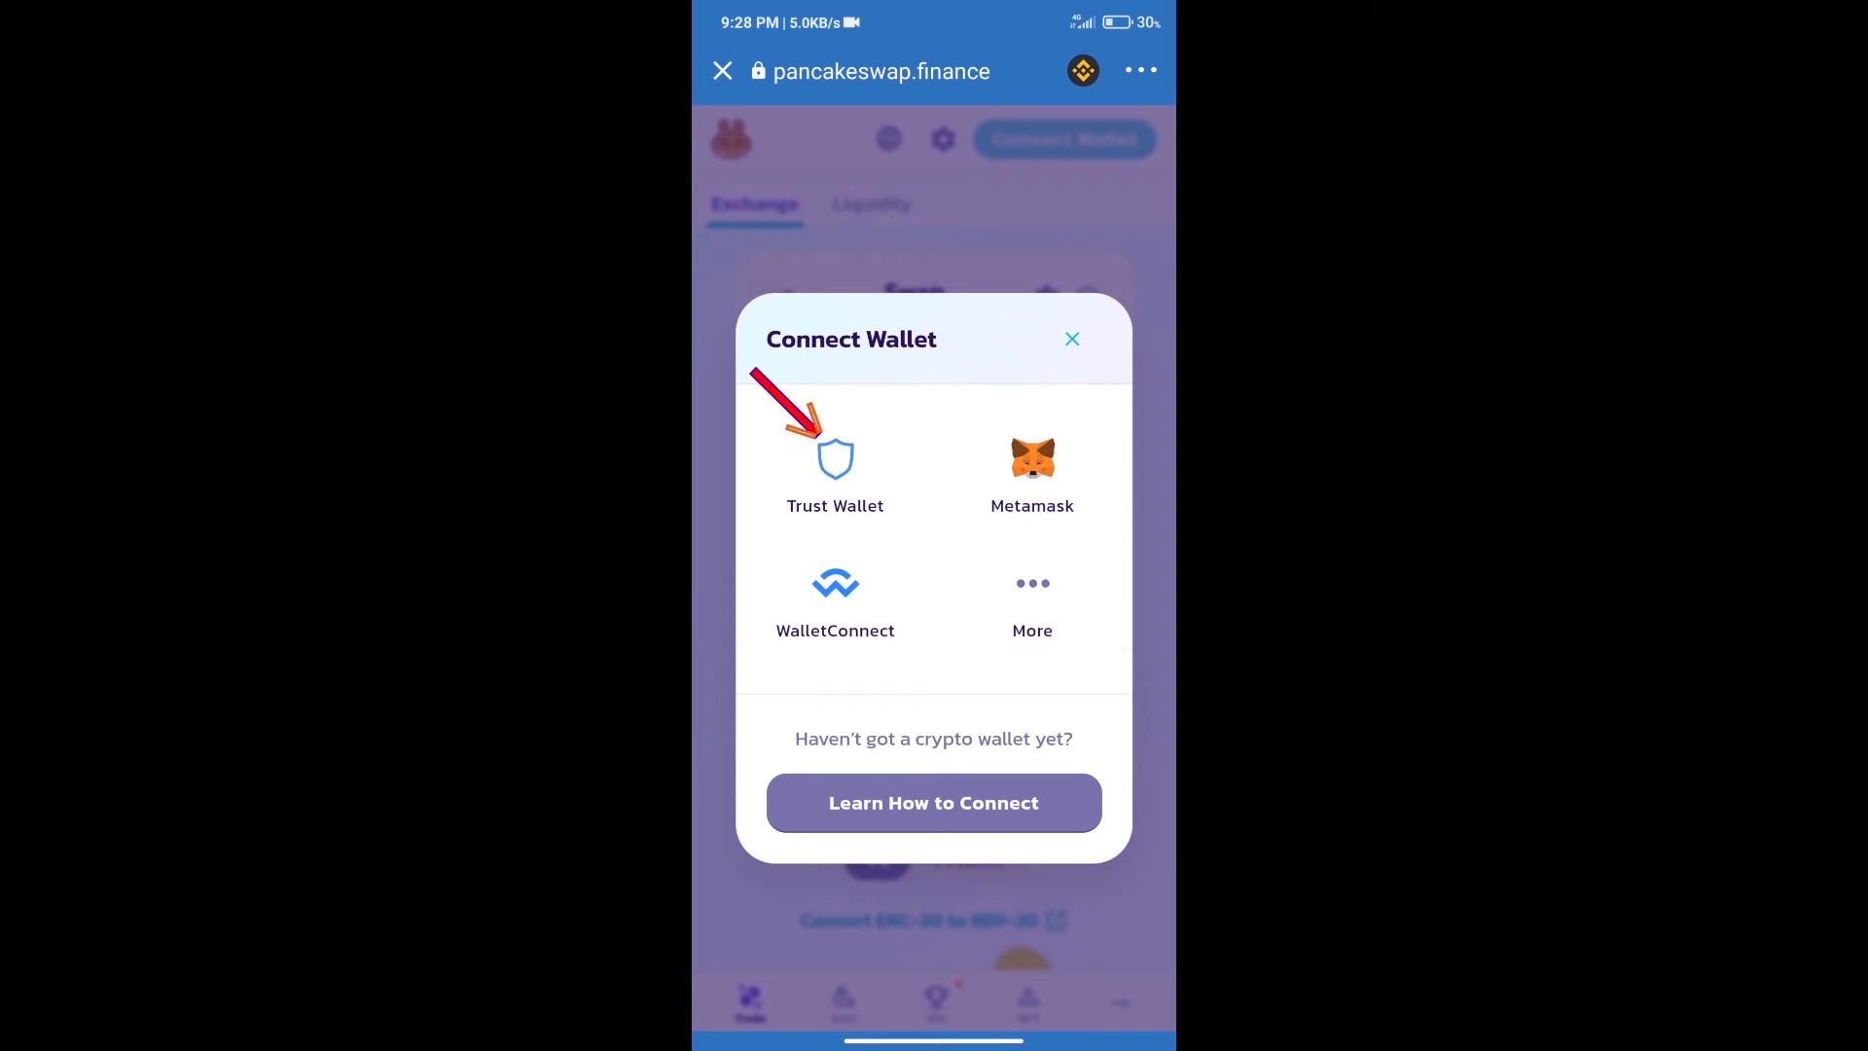
left_click(1071, 340)
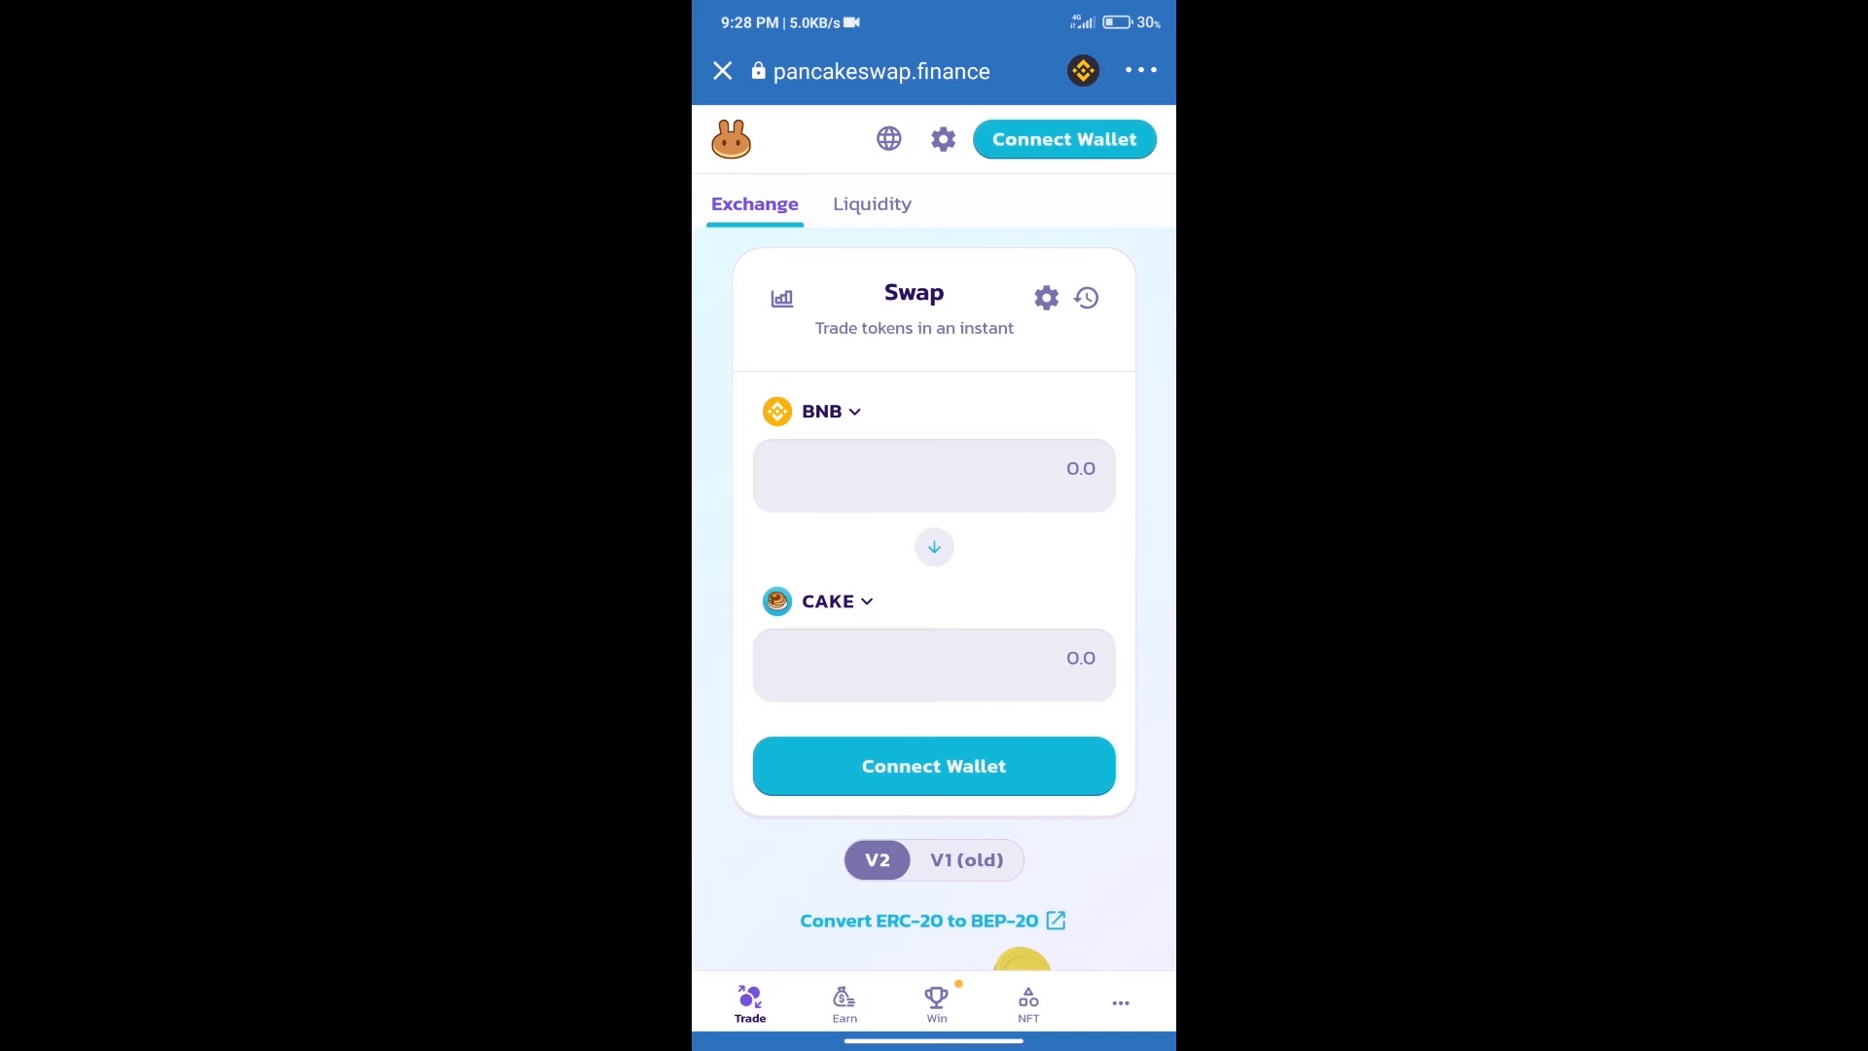
left_click(1063, 138)
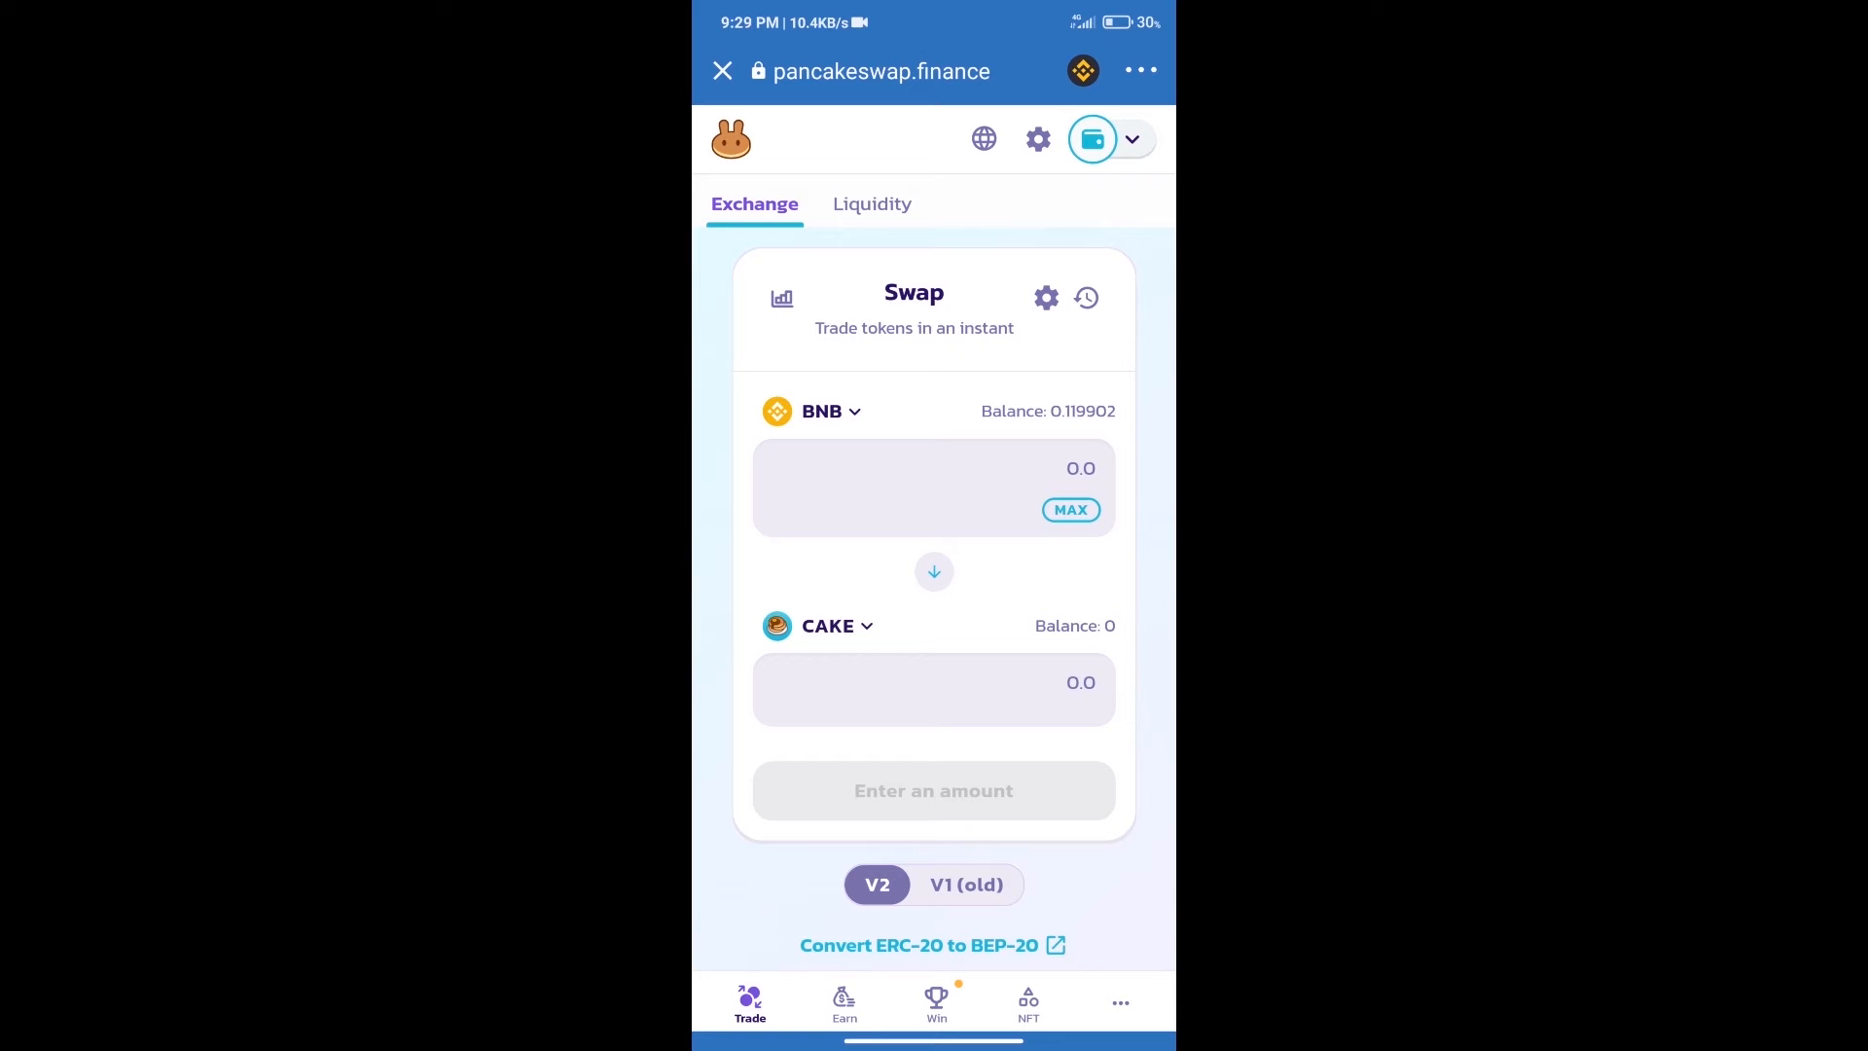
left_click(827, 625)
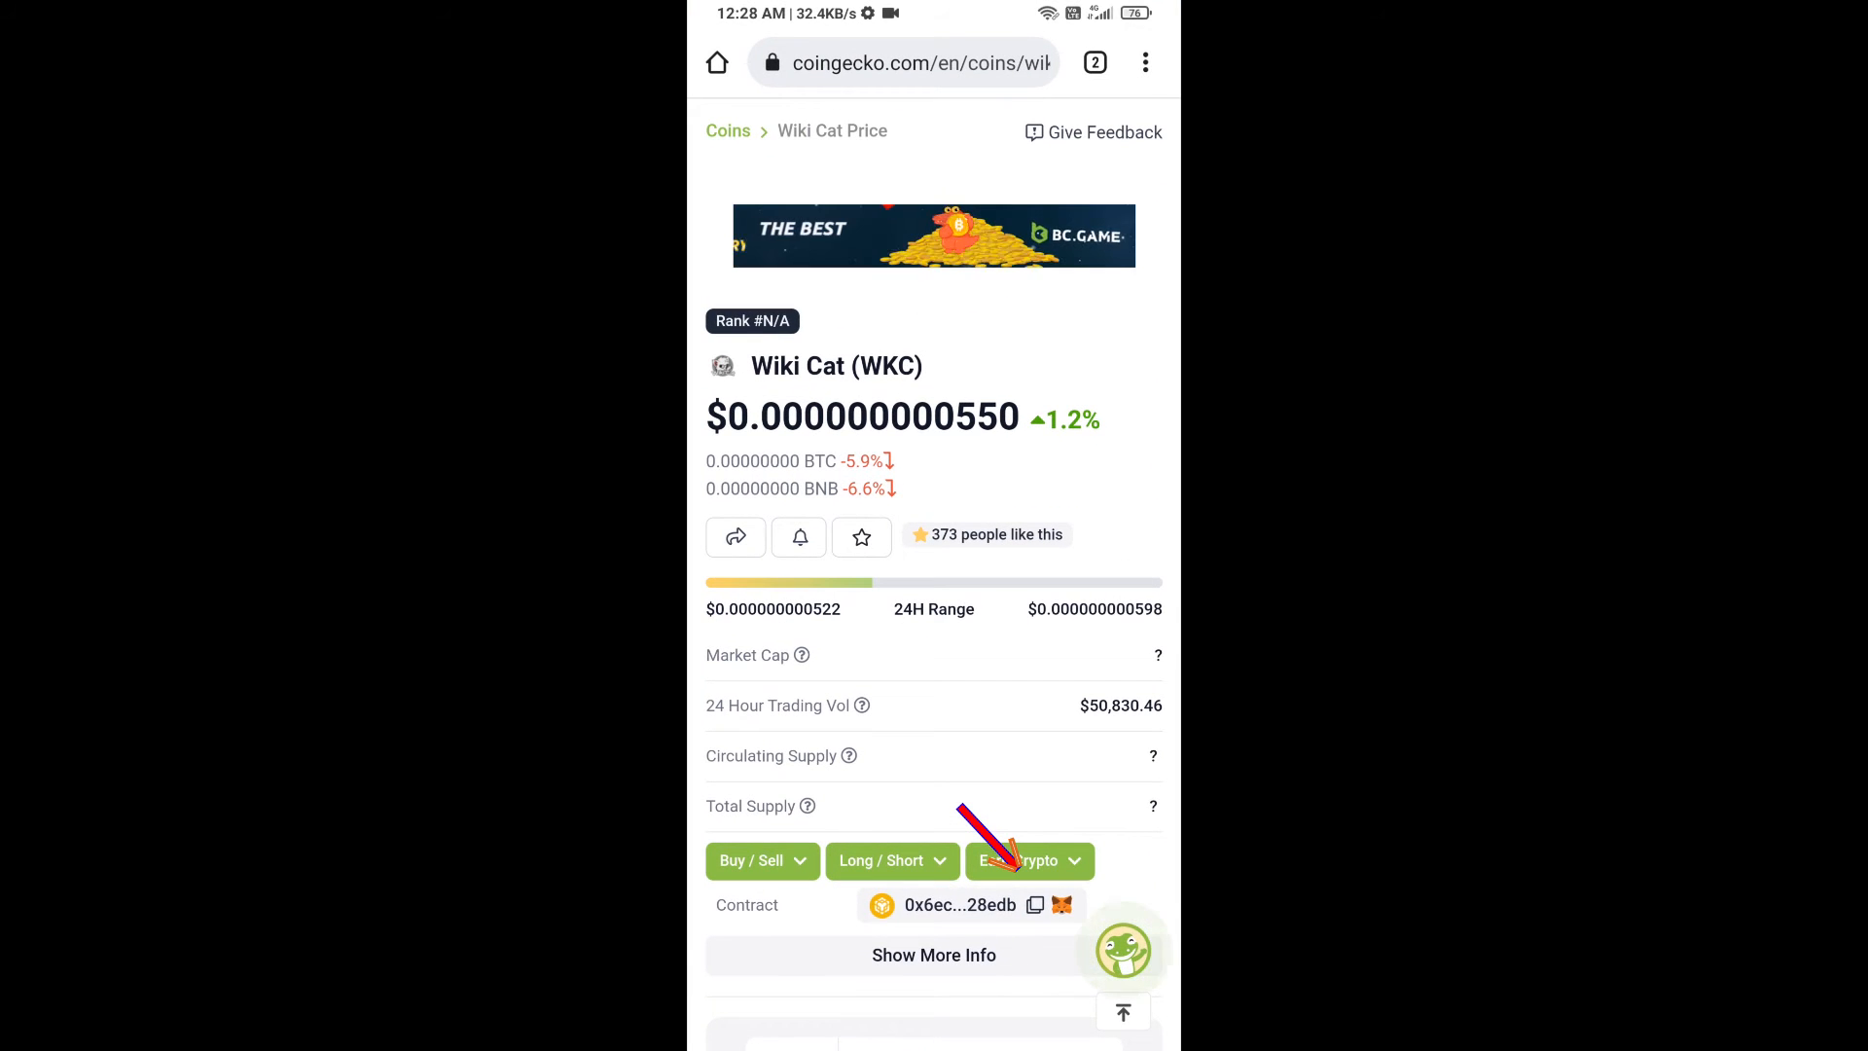
left_click(1035, 906)
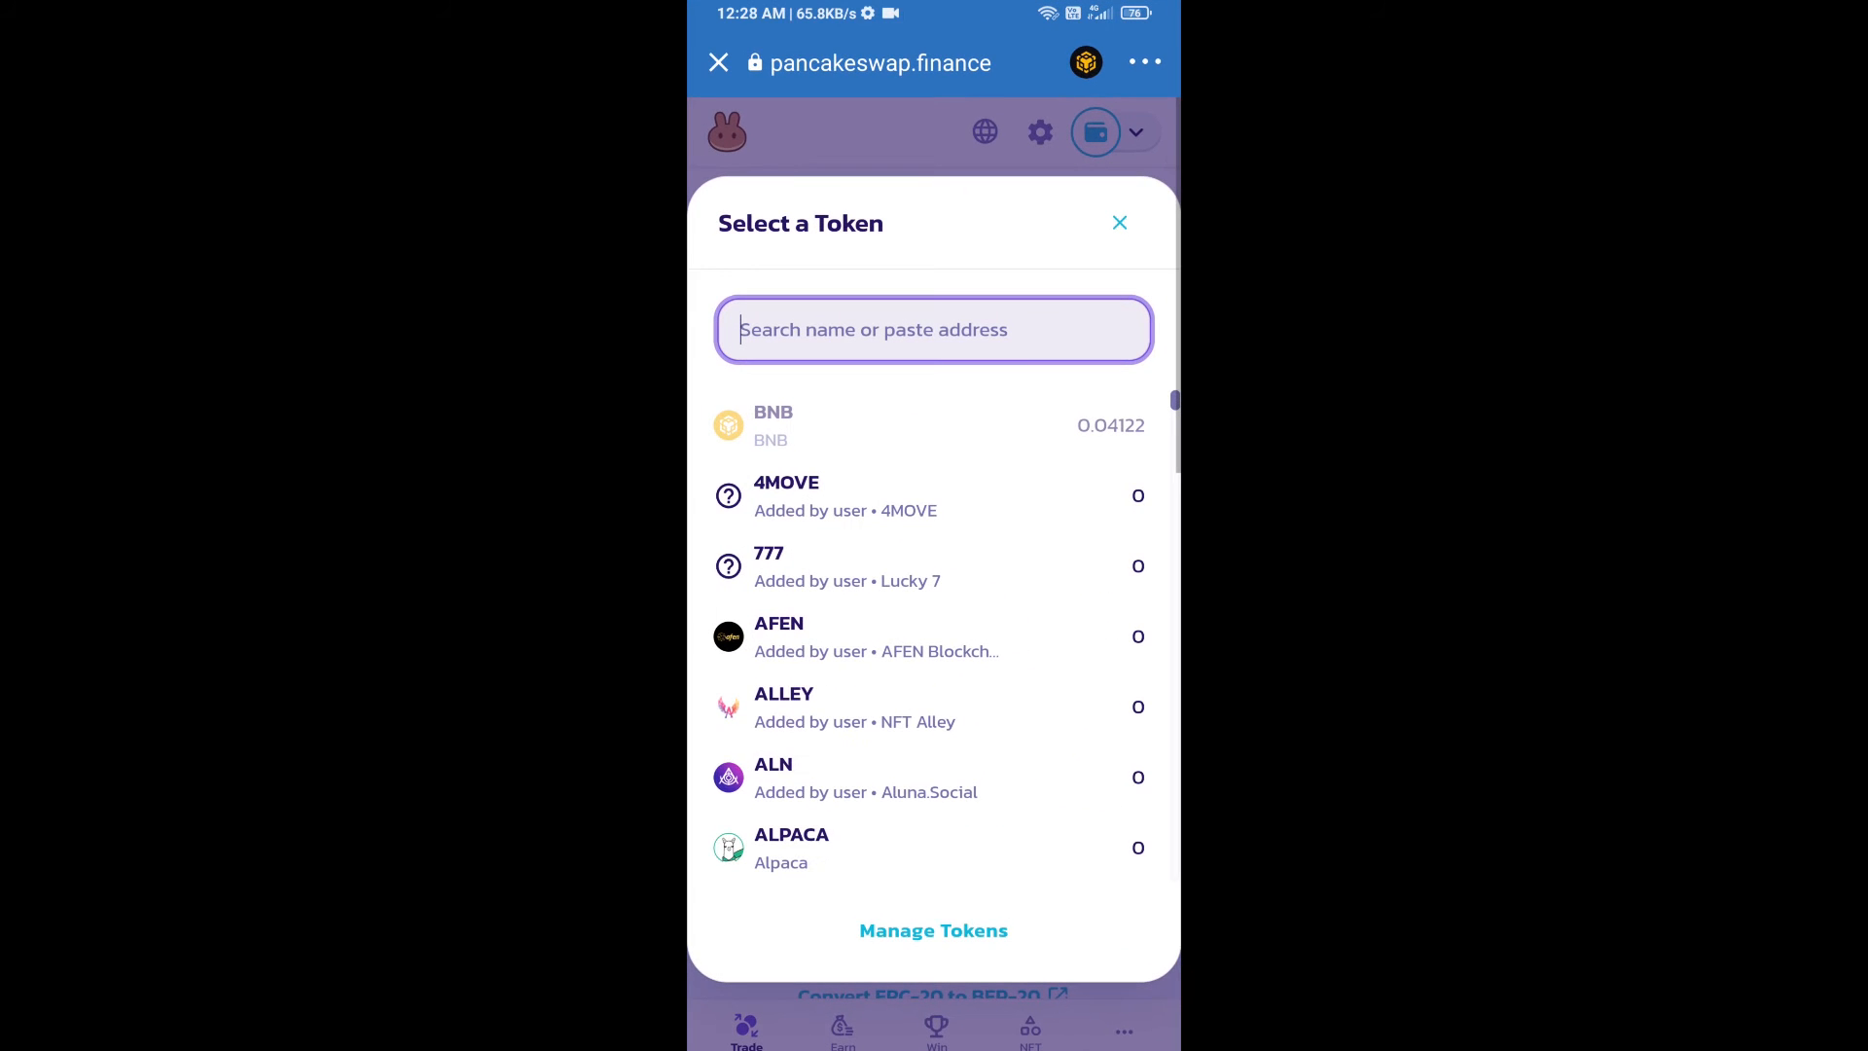
Paste the WKC contract address and import Wiki Cat, accepting the unknown-token warning
type("0334d89dBdc89E08A133271be3d104128Edb")
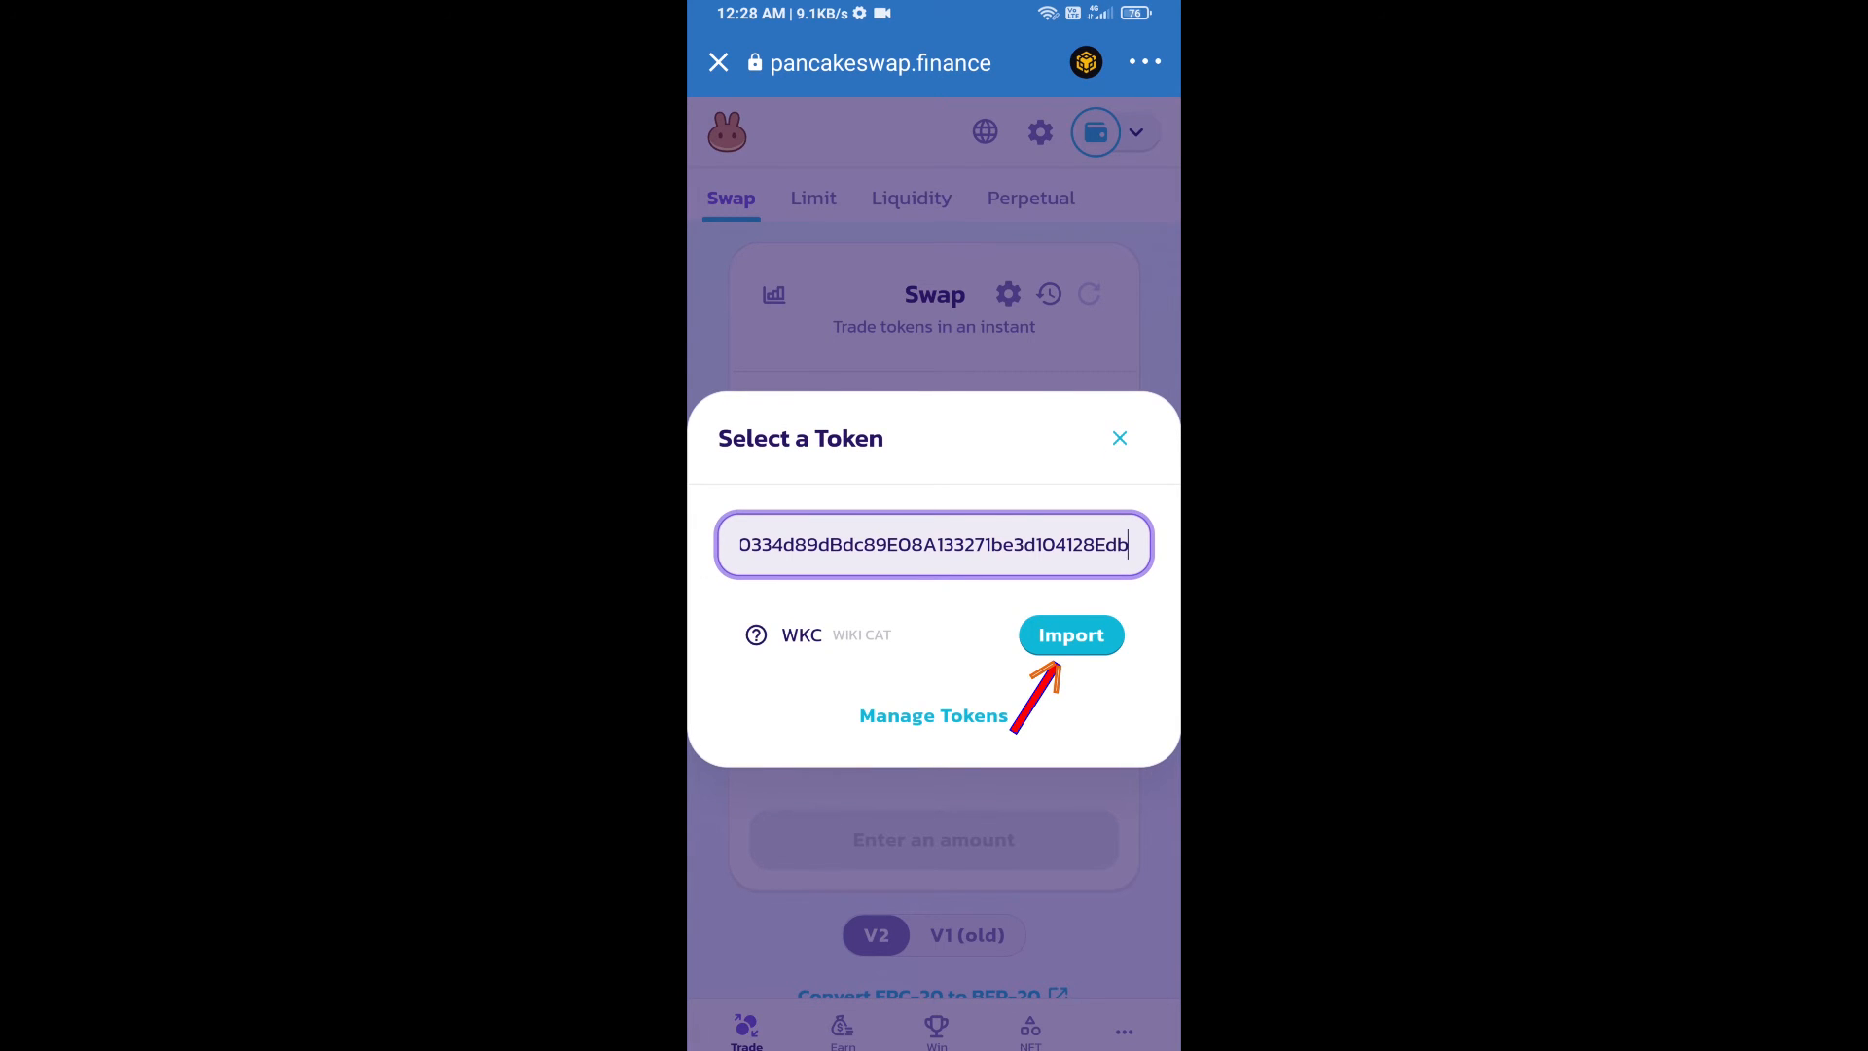
left_click(1068, 634)
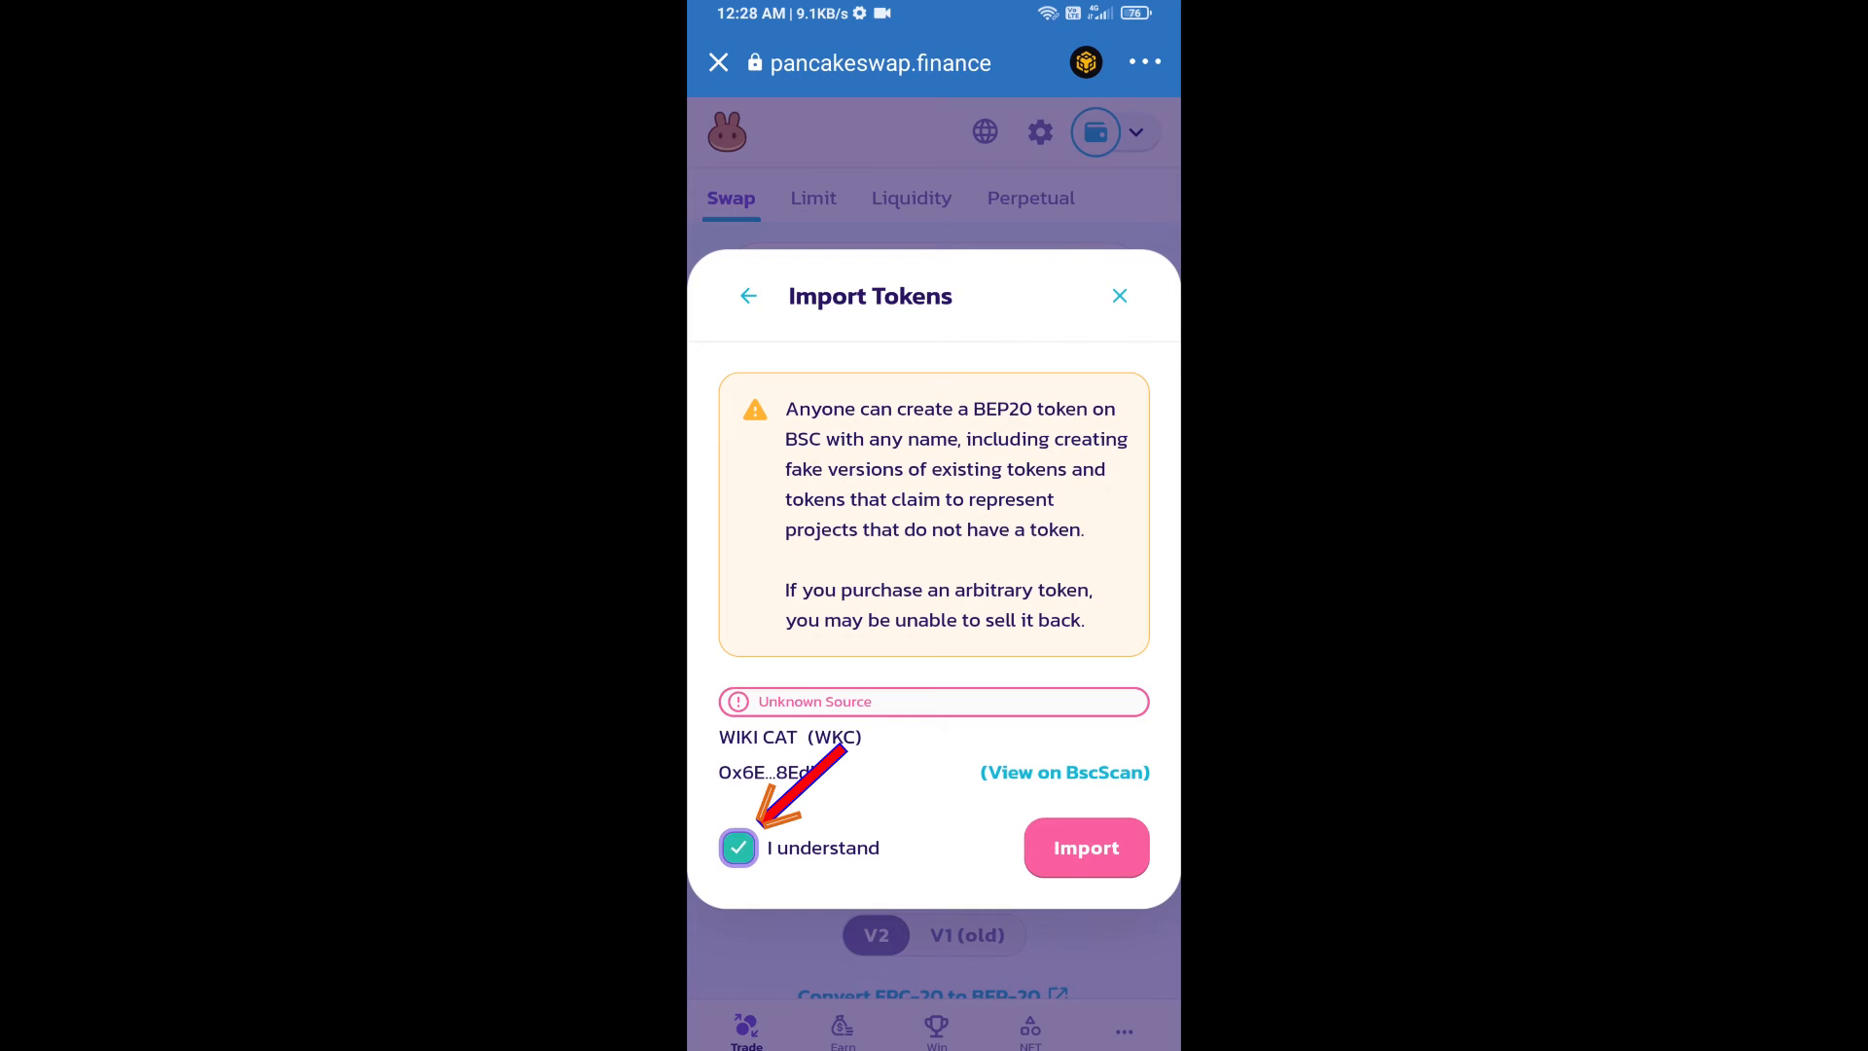
left_click(1084, 847)
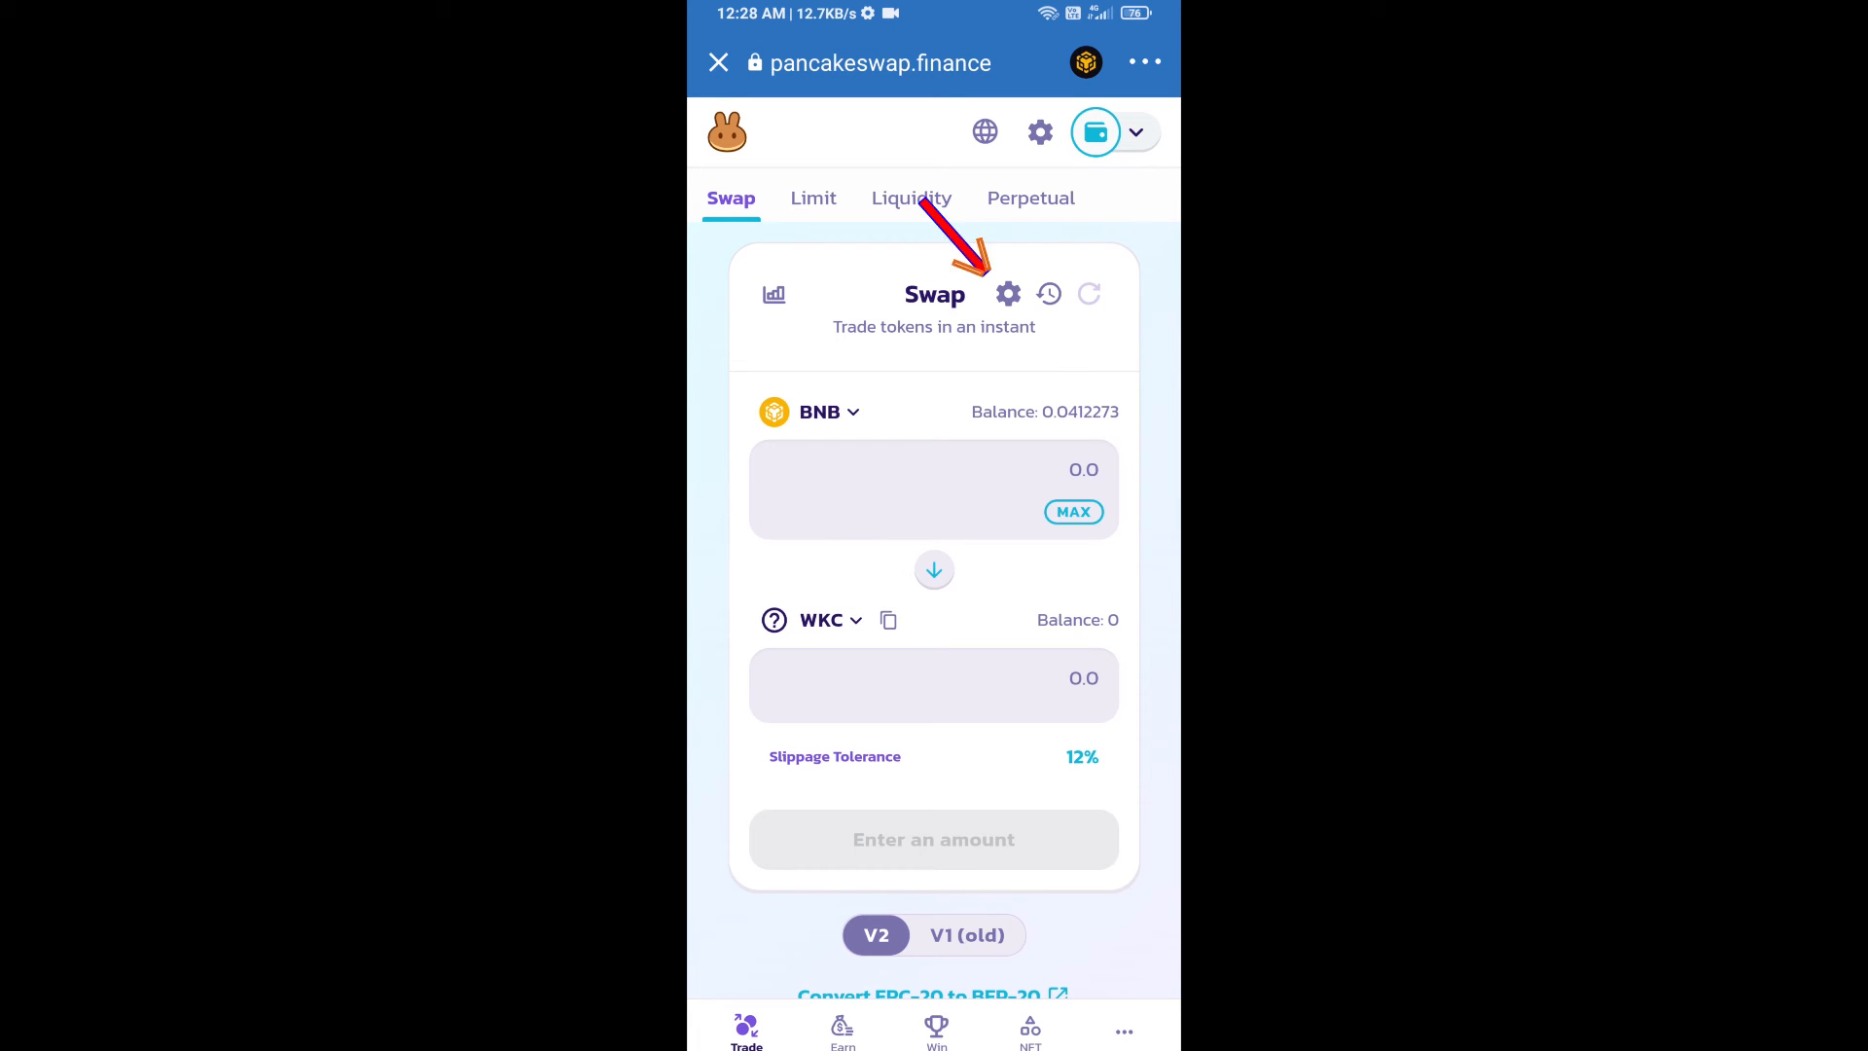
Set a custom 5% slippage tolerance in swap settings and return to the swap
left_click(1007, 293)
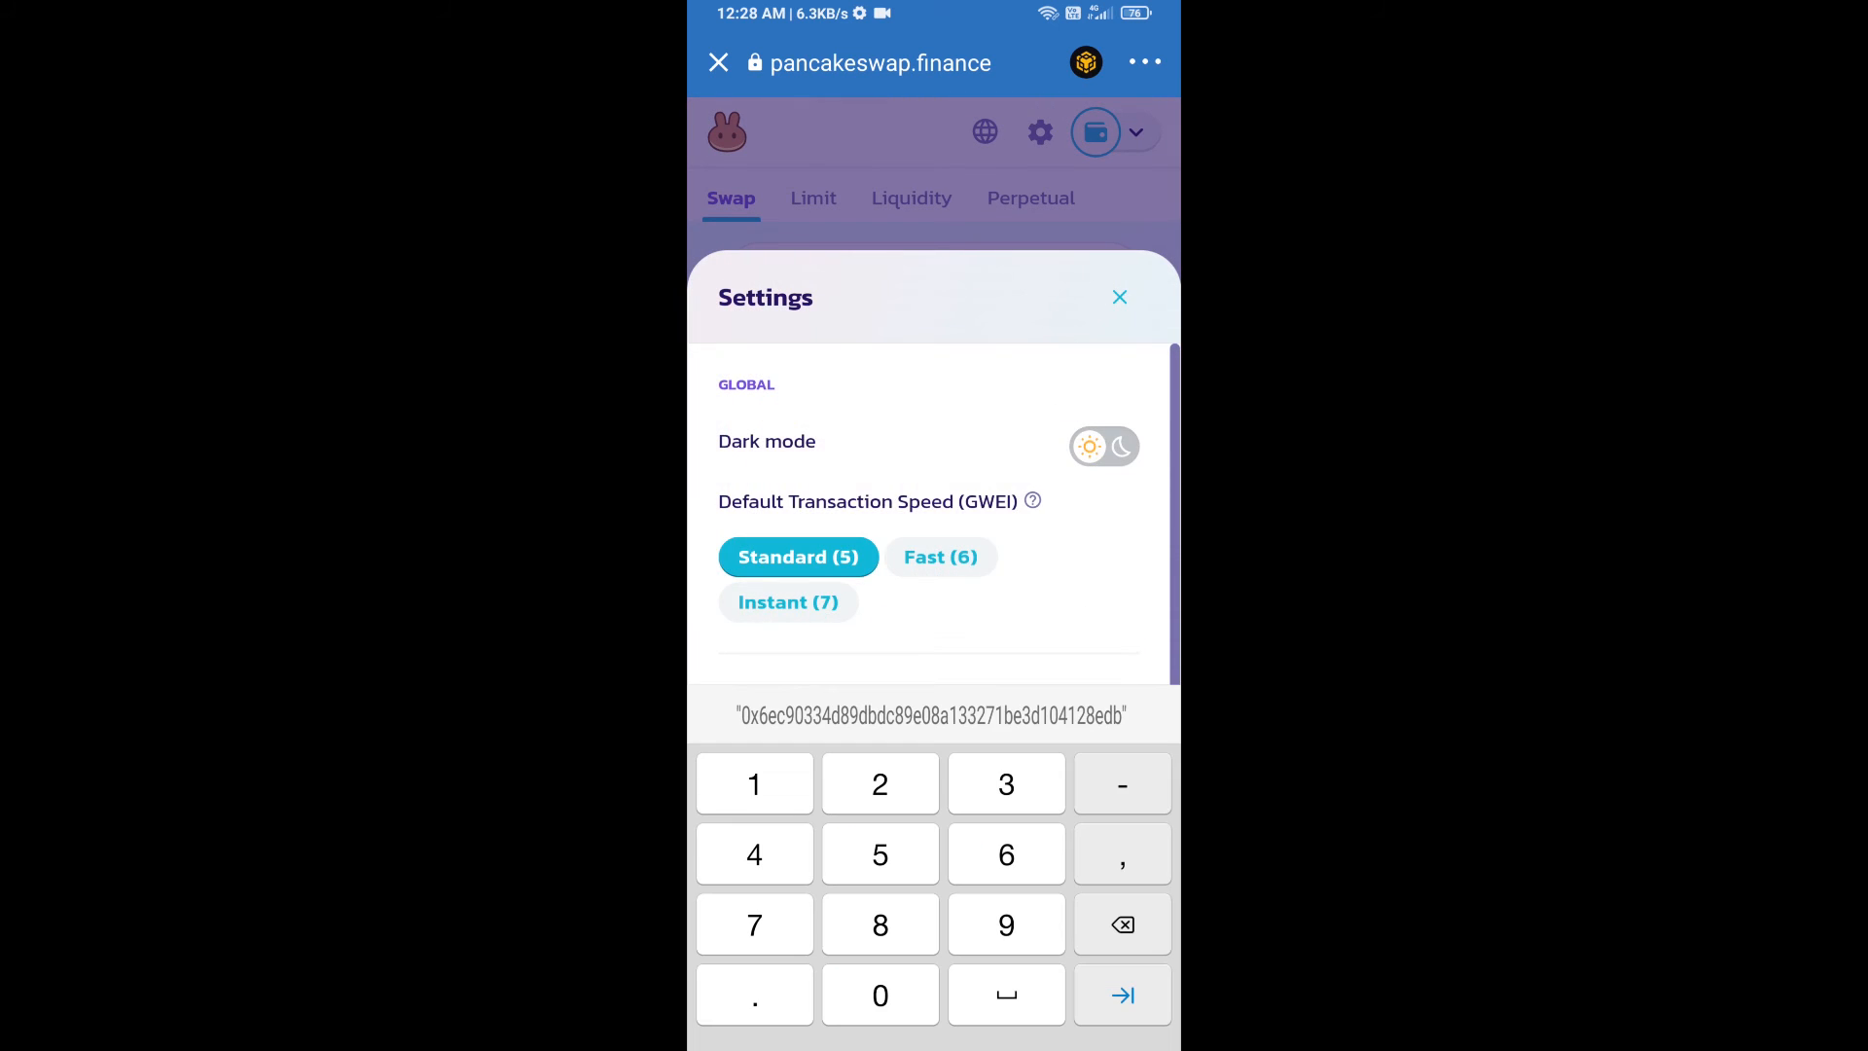
scroll("down", 3)
type("5")
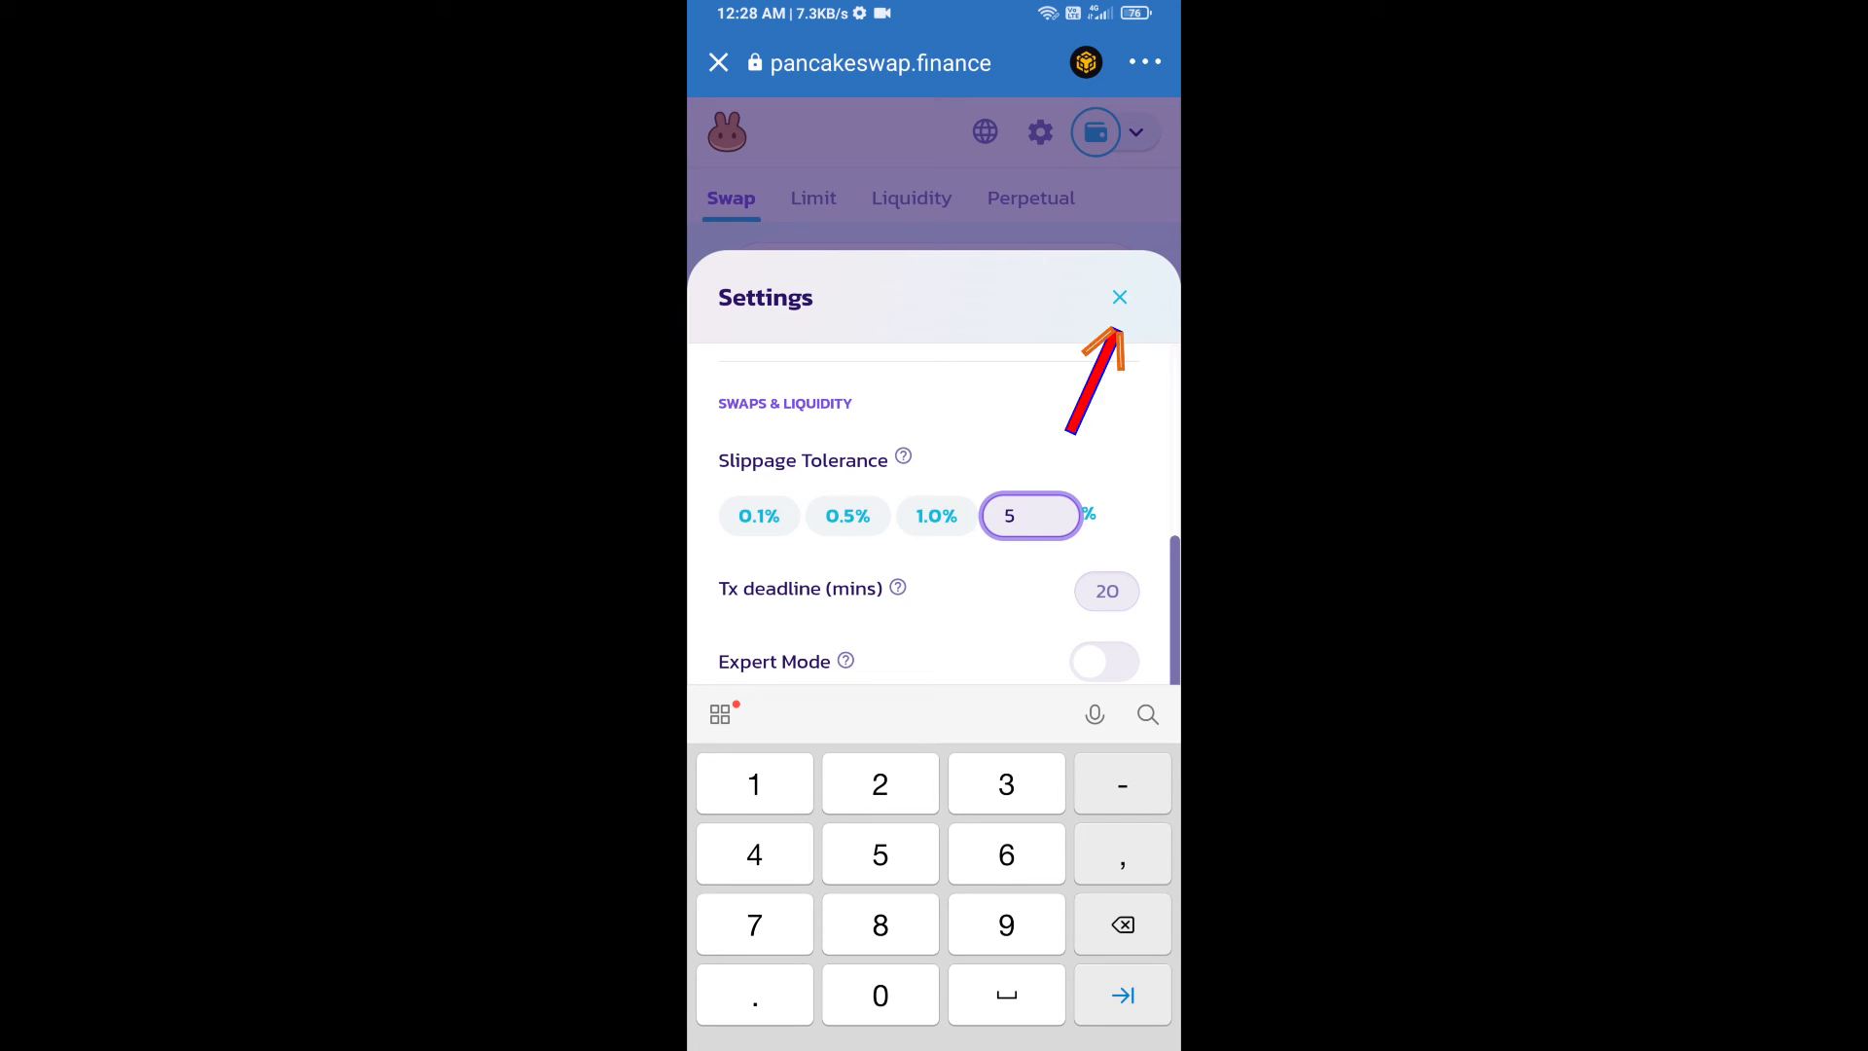
left_click(1118, 297)
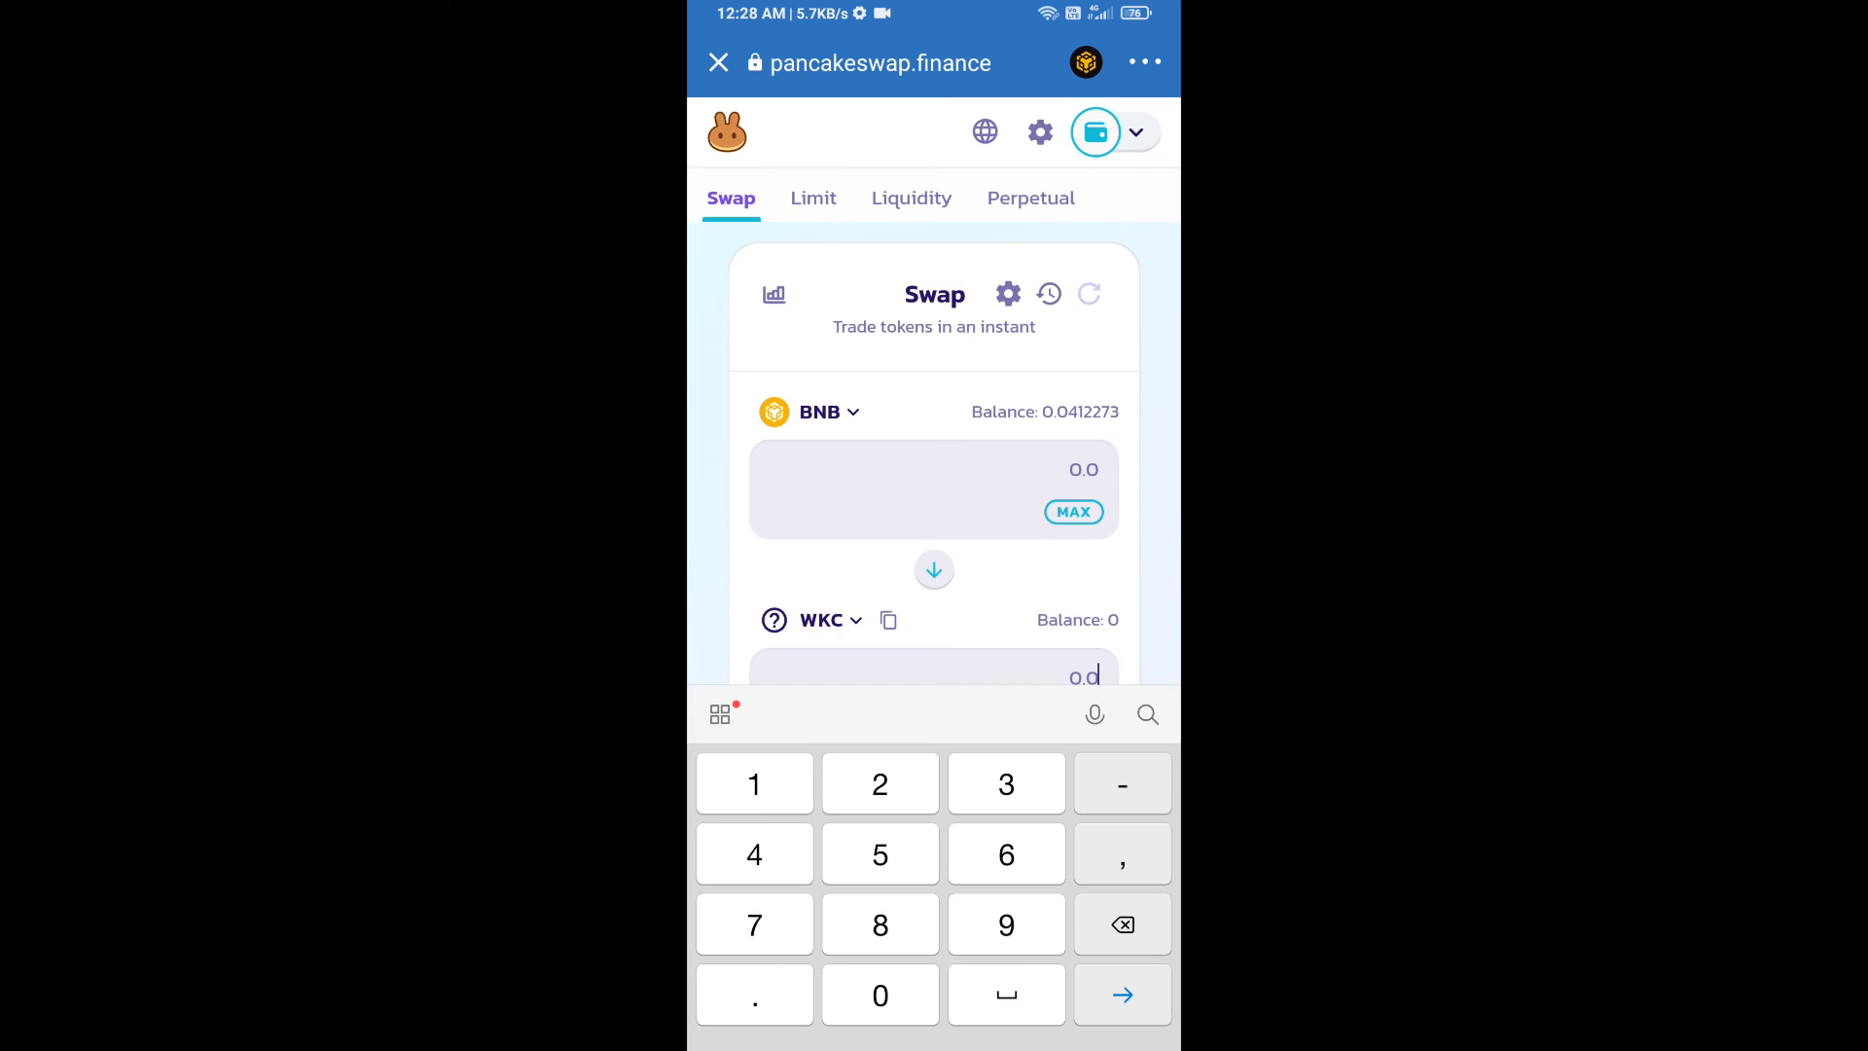
Enter 1,000,000 WKC to receive, then submit and confirm the BNB swap
type("1000000")
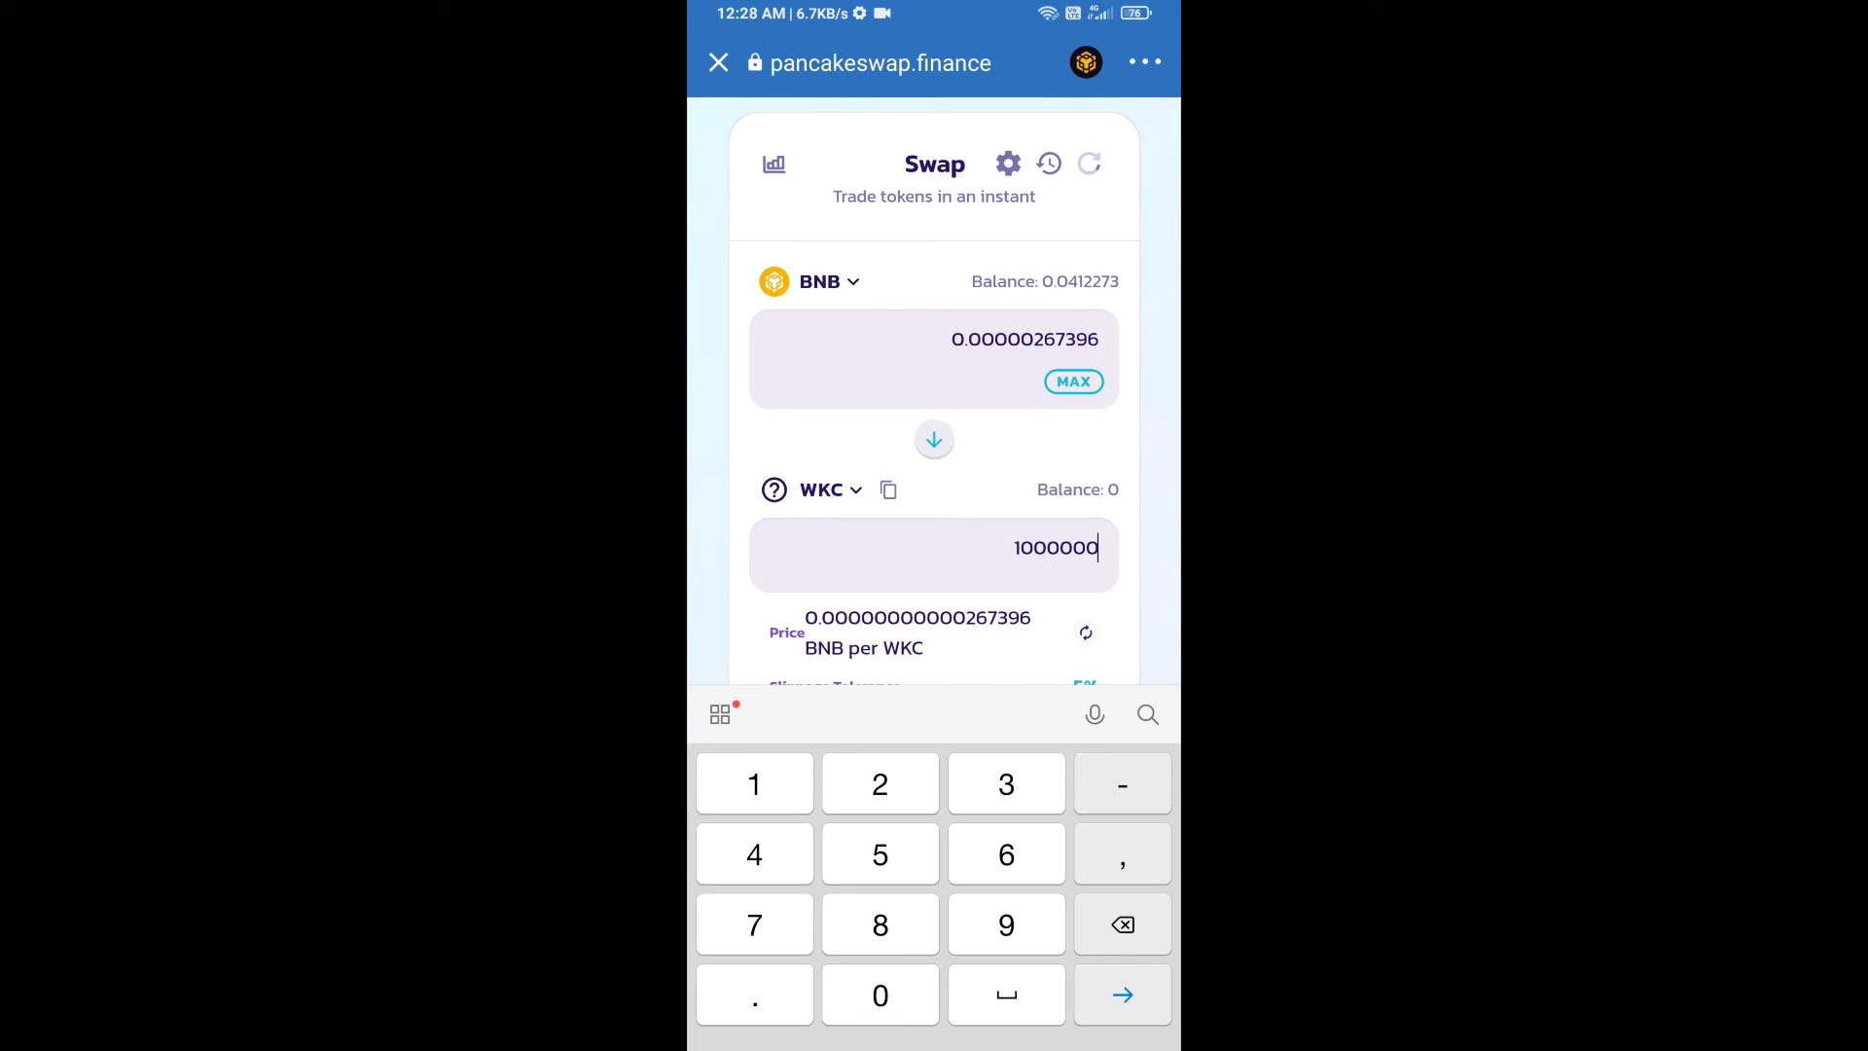
scroll("down", 3)
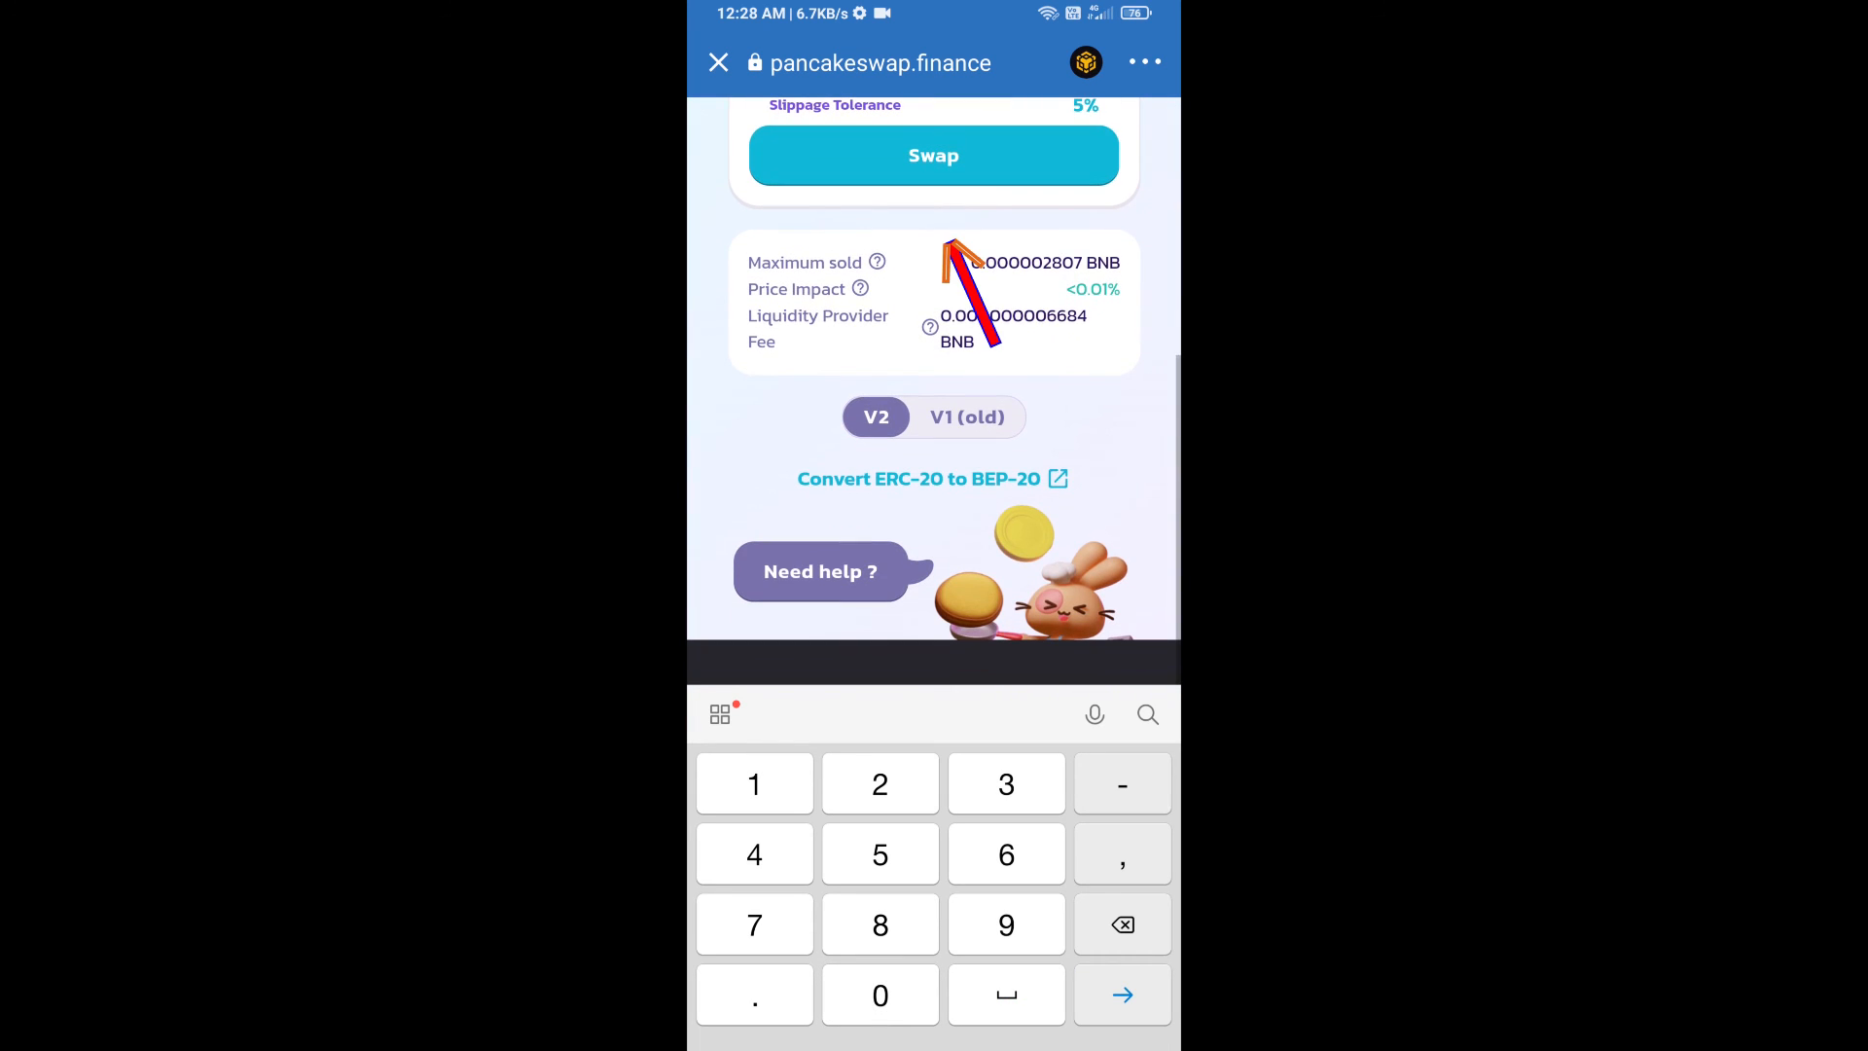
left_click(933, 155)
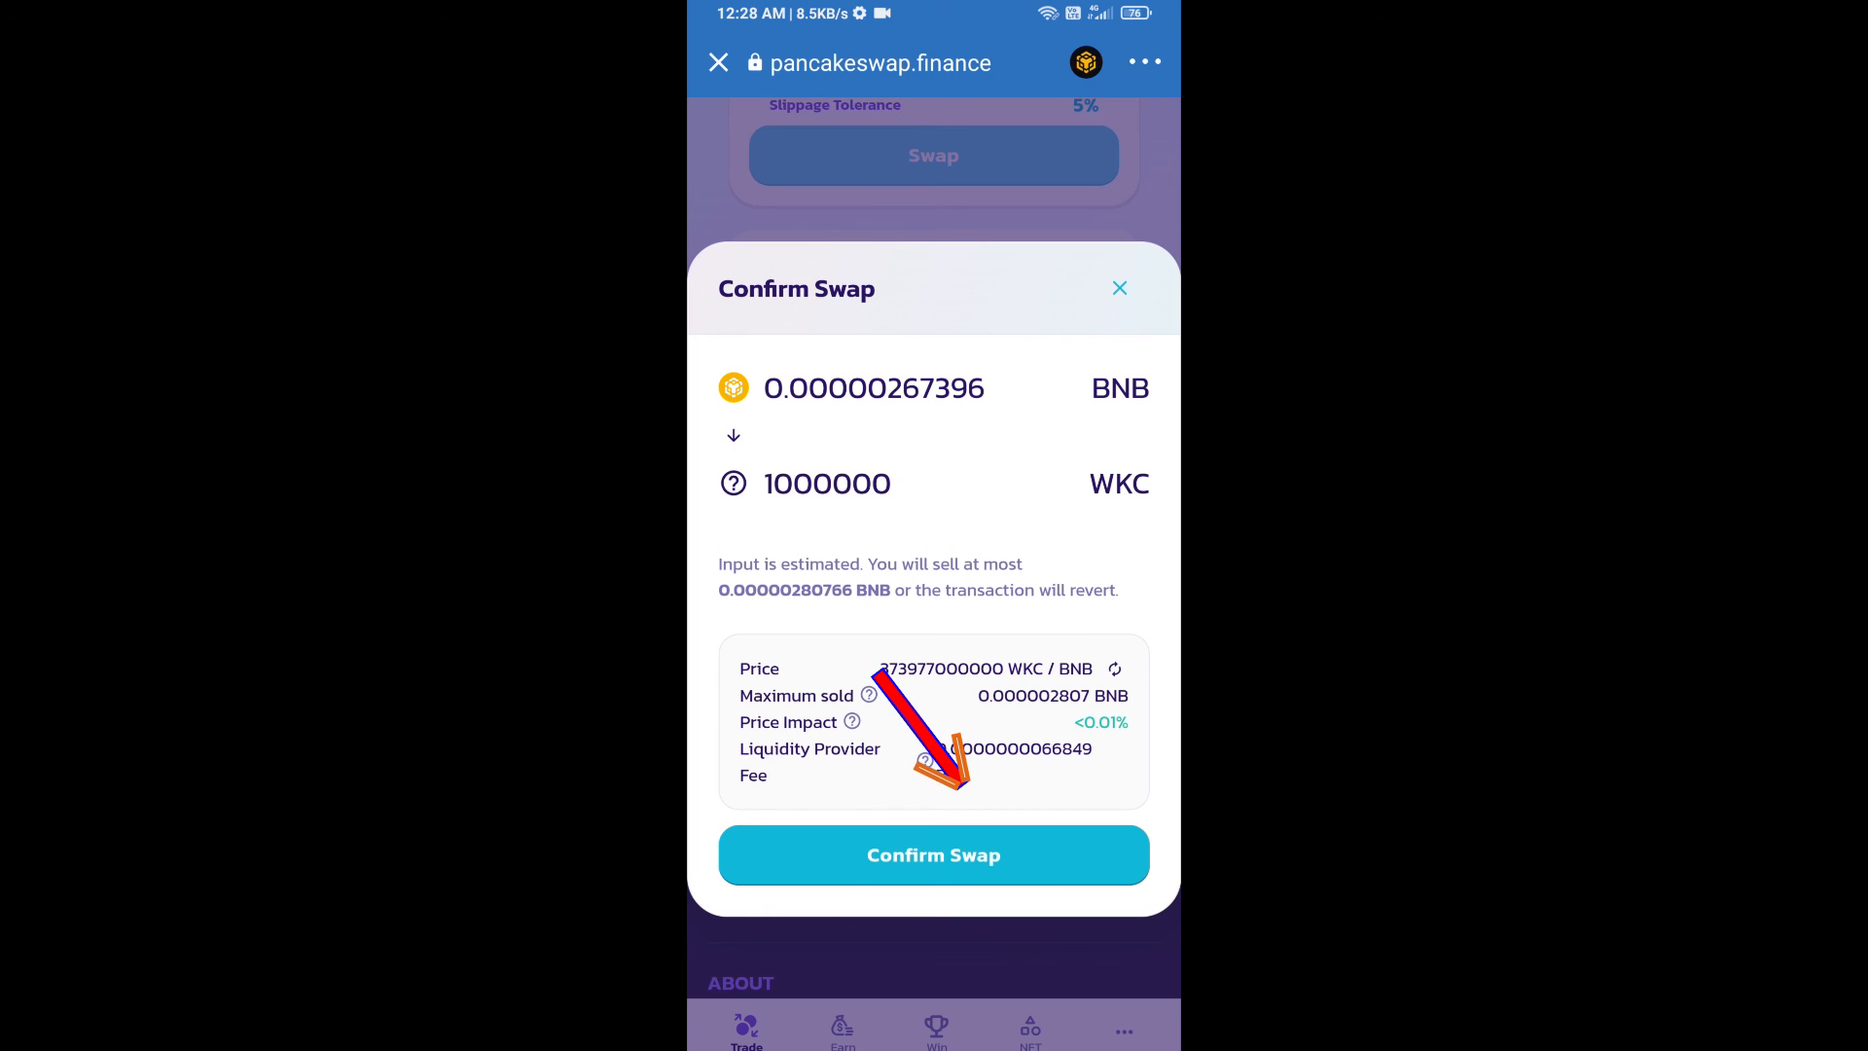
left_click(933, 854)
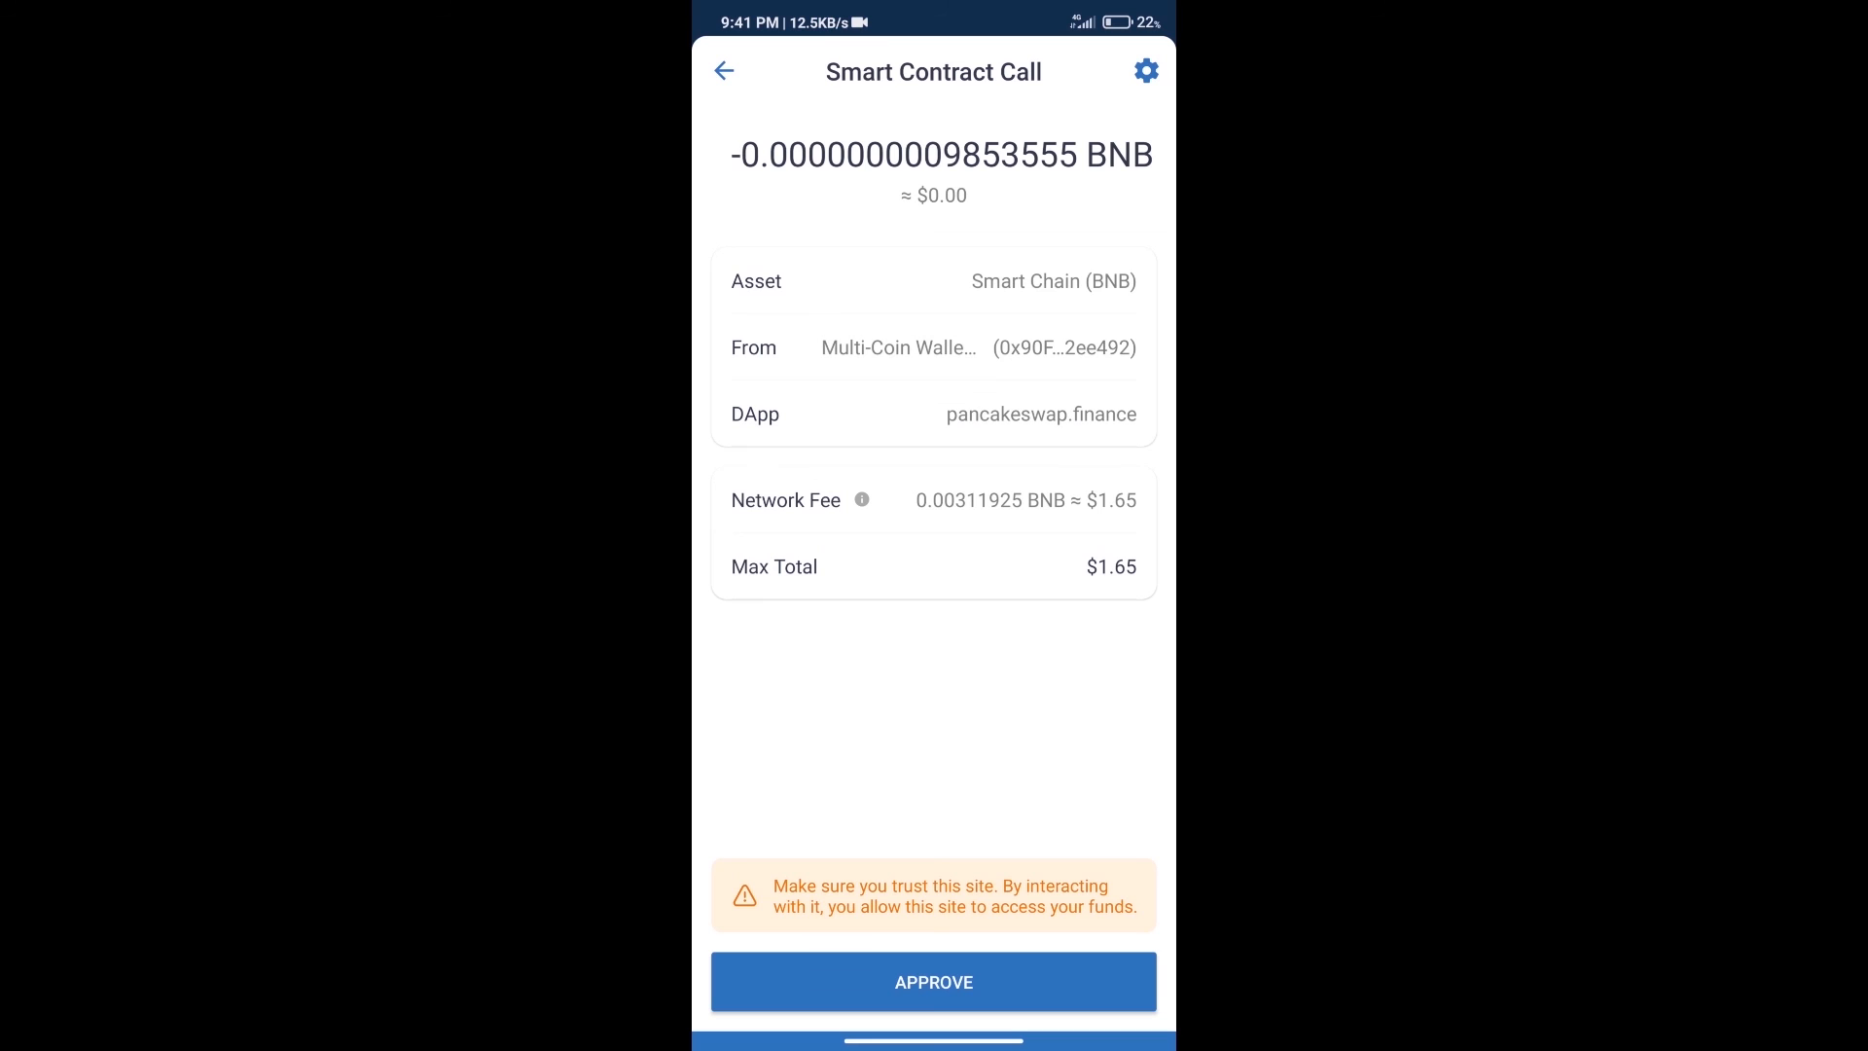